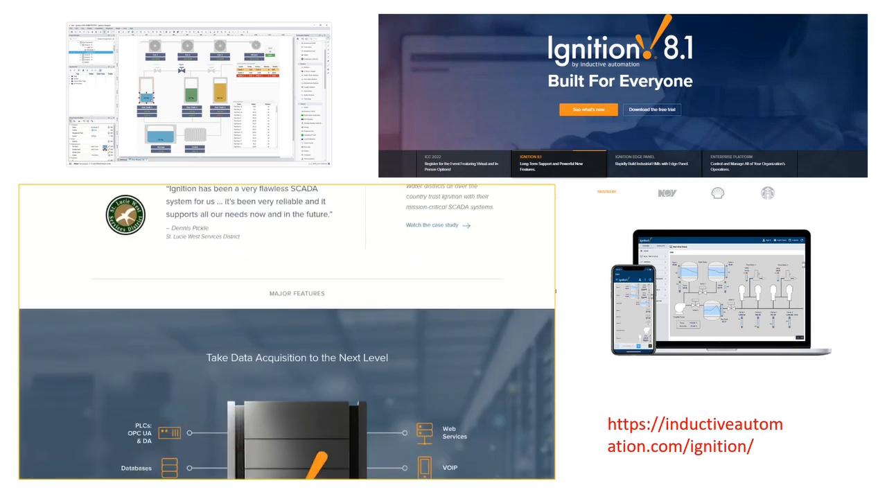
# Review the Ignition SCADA software page's benefits and features, then show the Product menu's Ignition pages.
pyautogui.scroll(-3)
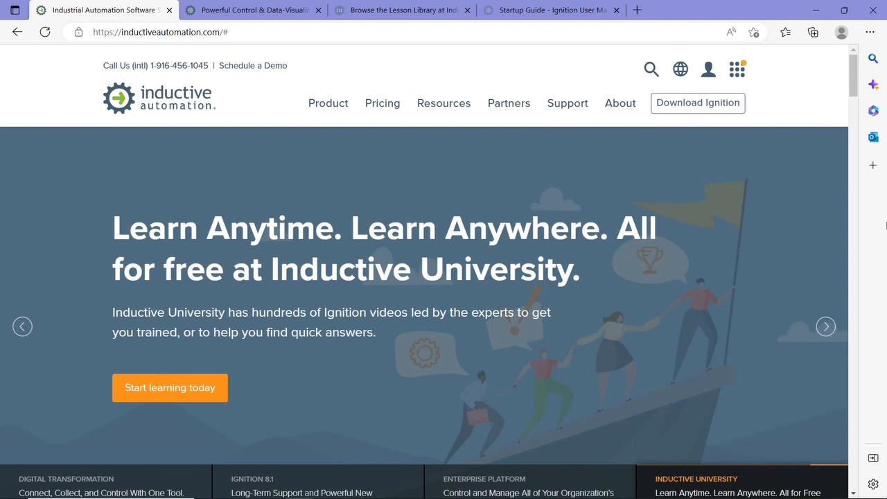
pyautogui.click(253, 10)
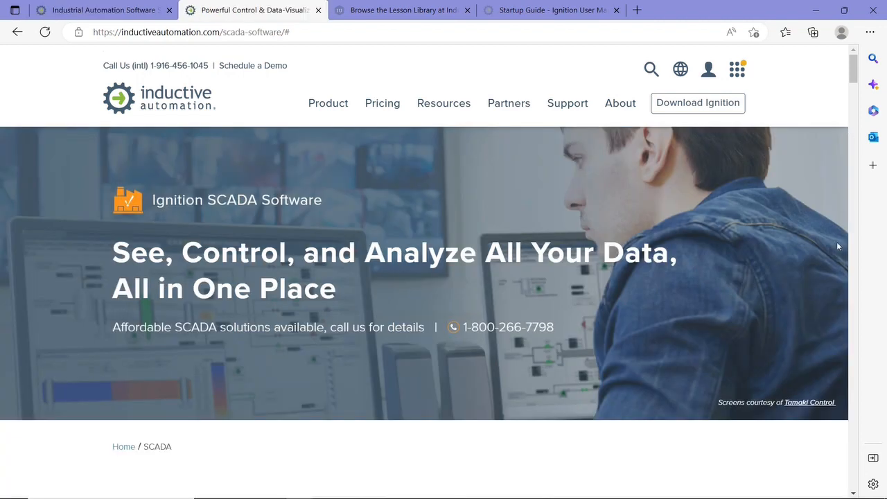
pyautogui.scroll(-3)
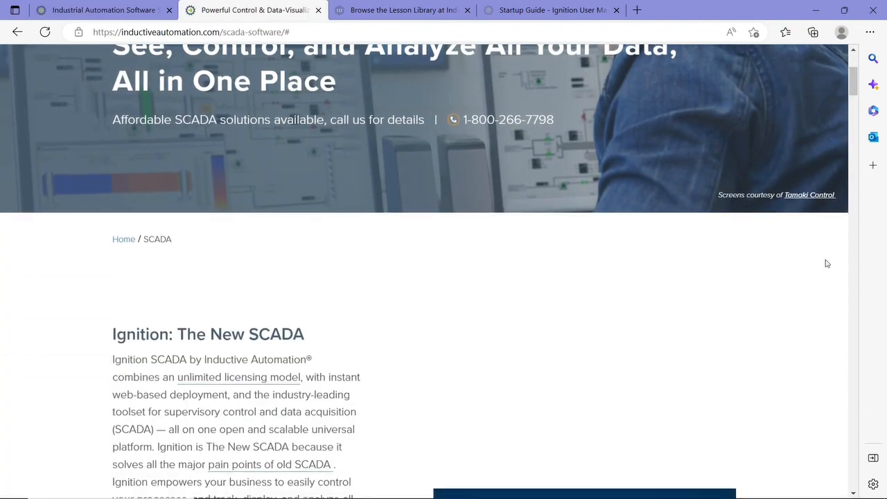
pyautogui.scroll(-3)
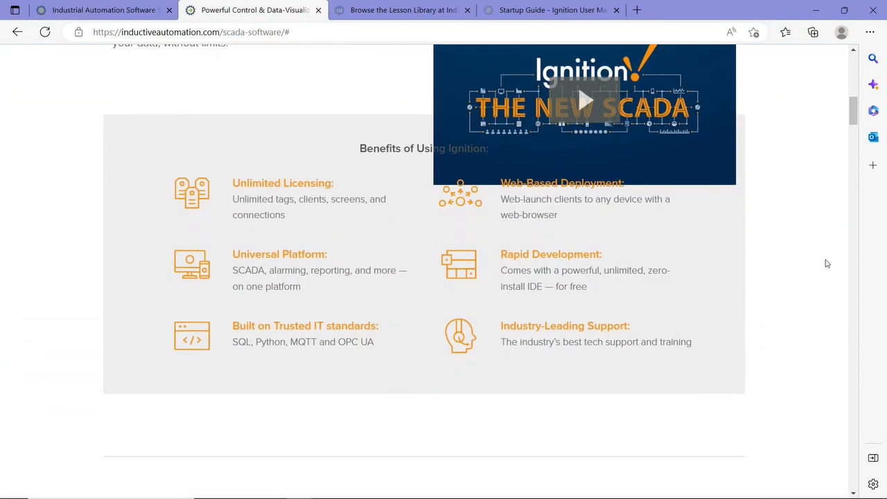
pyautogui.scroll(-3)
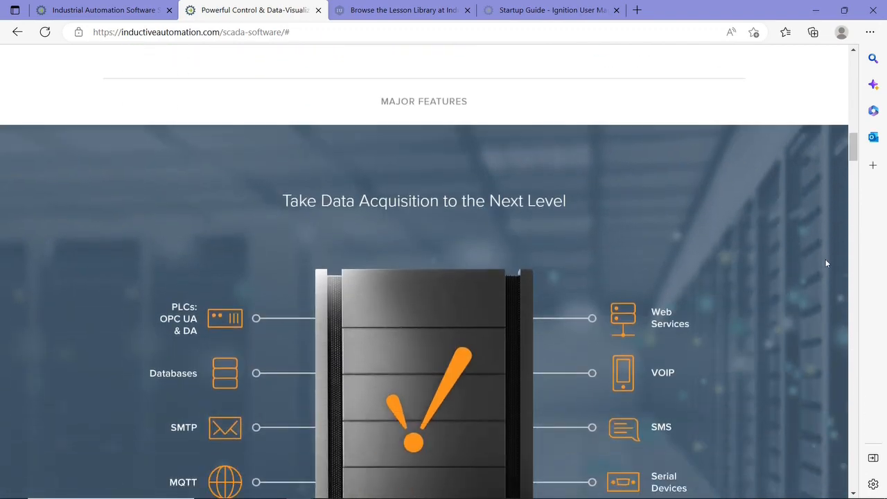
pyautogui.scroll(-3)
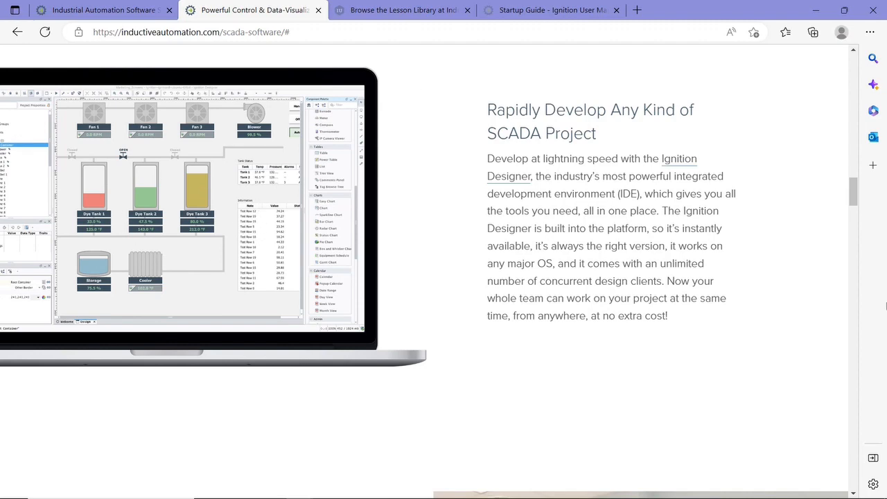
pyautogui.moveTo(851, 319)
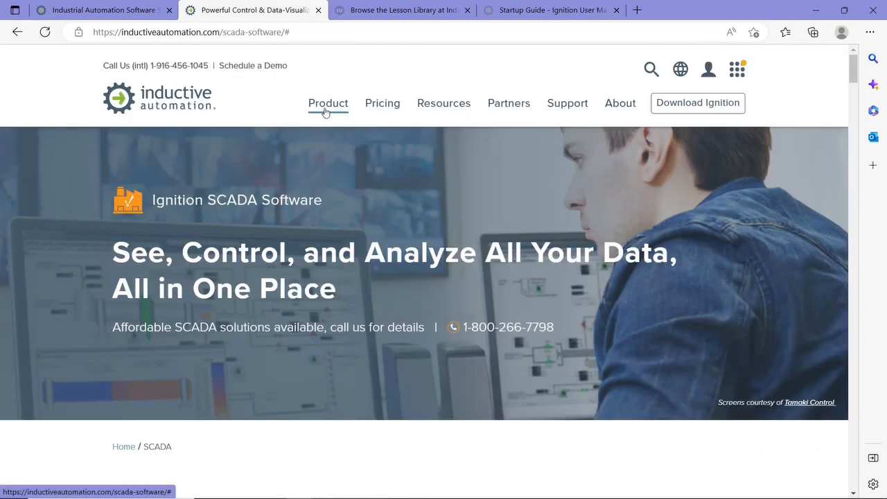
pyautogui.click(327, 103)
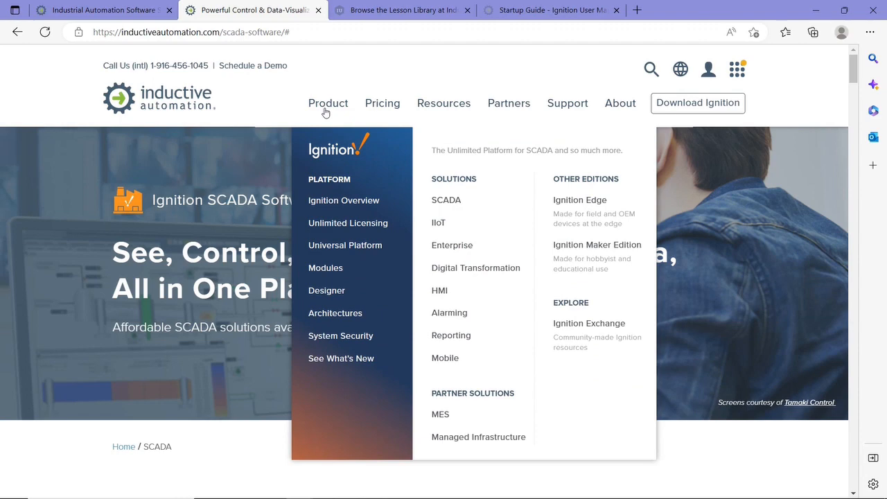
pyautogui.moveTo(426, 208)
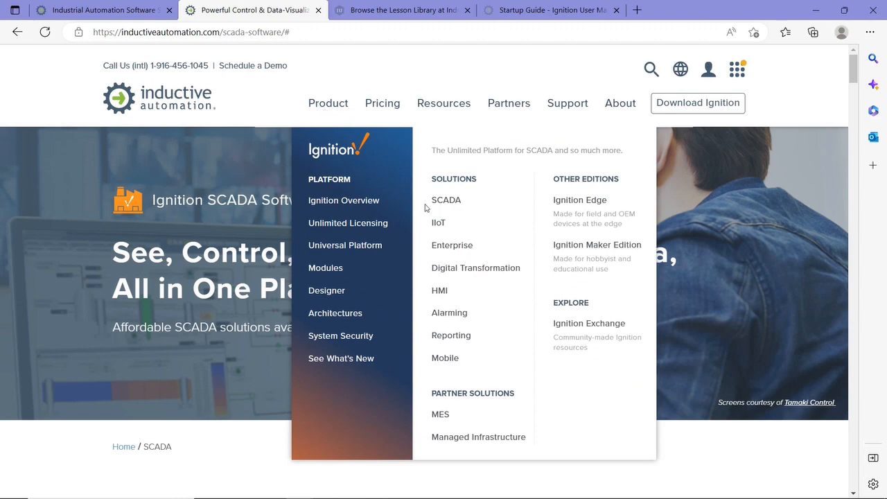
pyautogui.moveTo(439, 291)
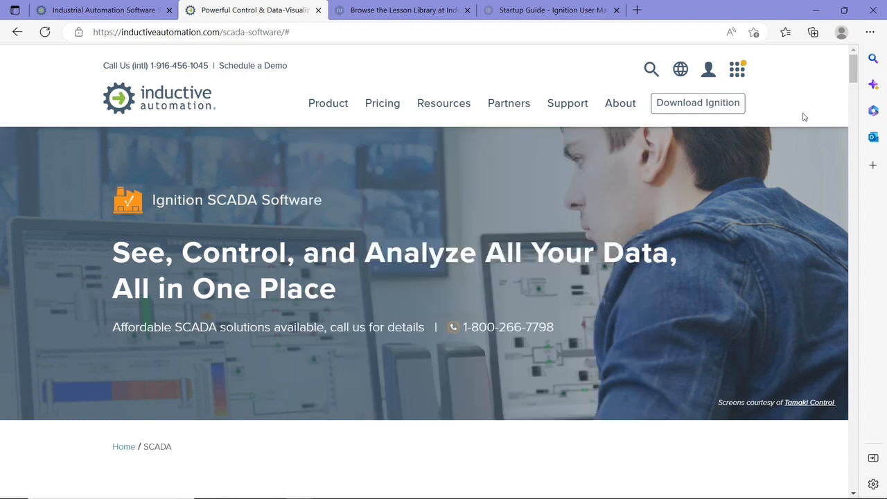
pyautogui.moveTo(768, 115)
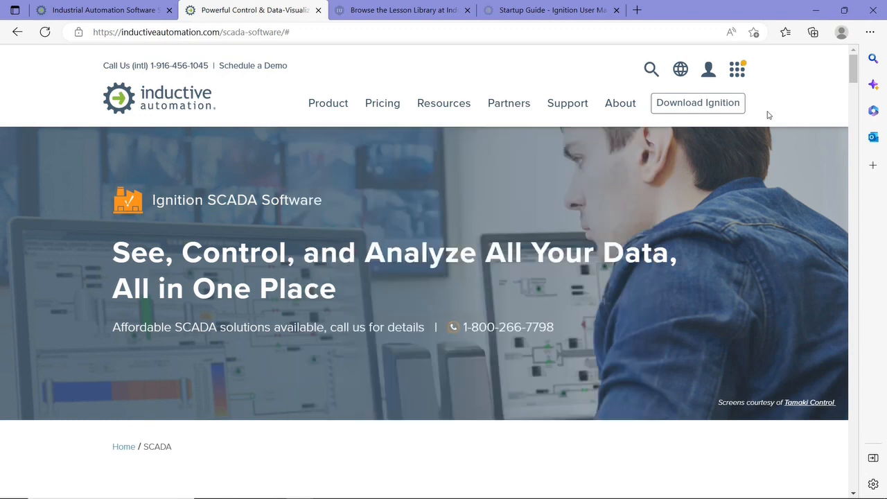
pyautogui.moveTo(707, 108)
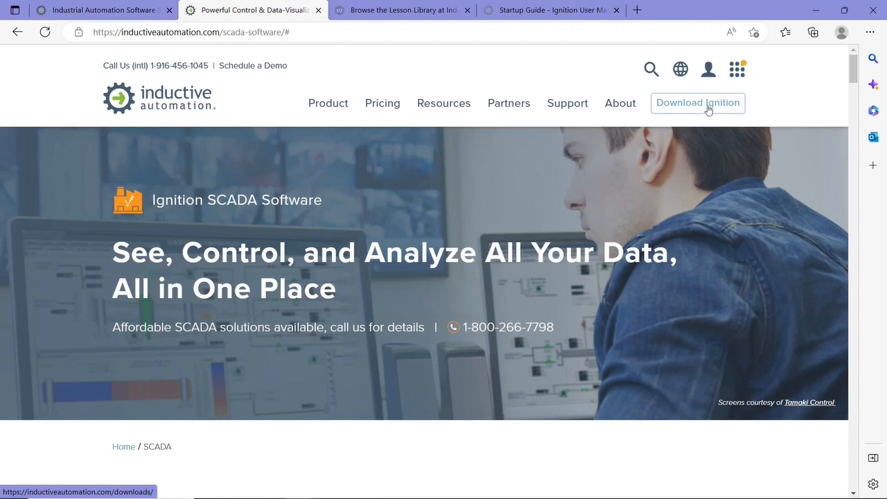
# Request the Ignition Windows installer from the downloads page by submitting the download form.
pyautogui.click(698, 102)
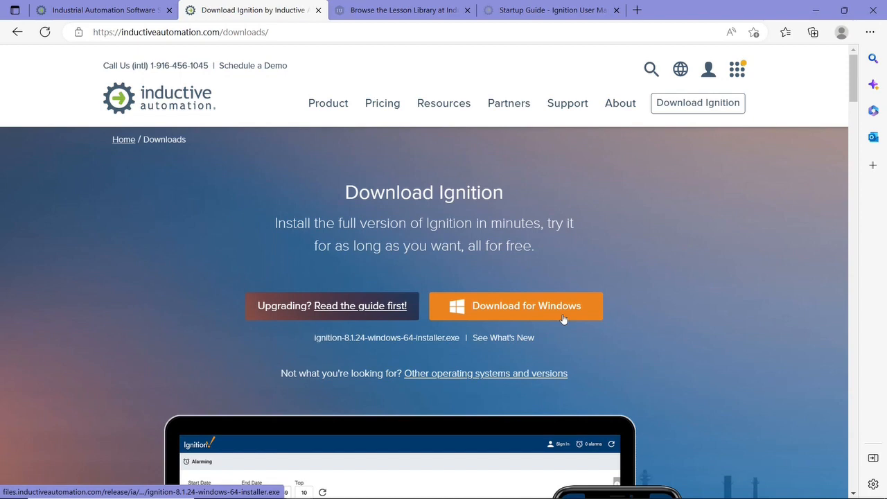
pyautogui.click(527, 306)
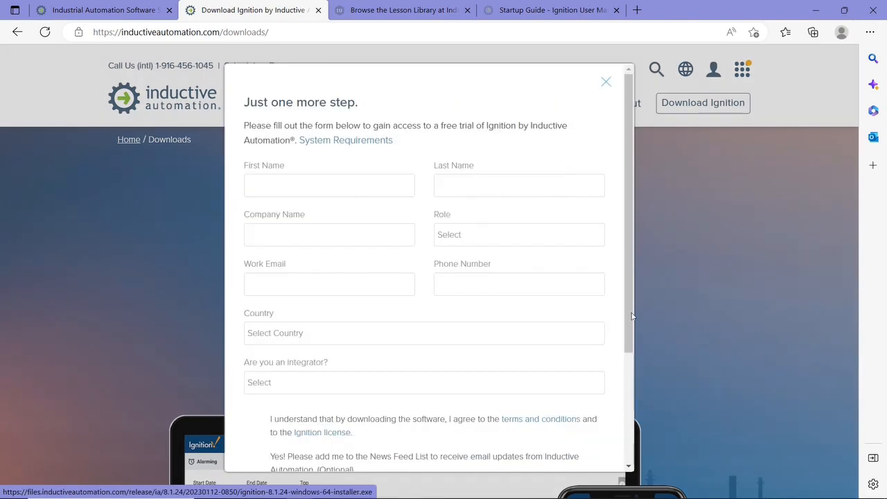
pyautogui.scroll(-3)
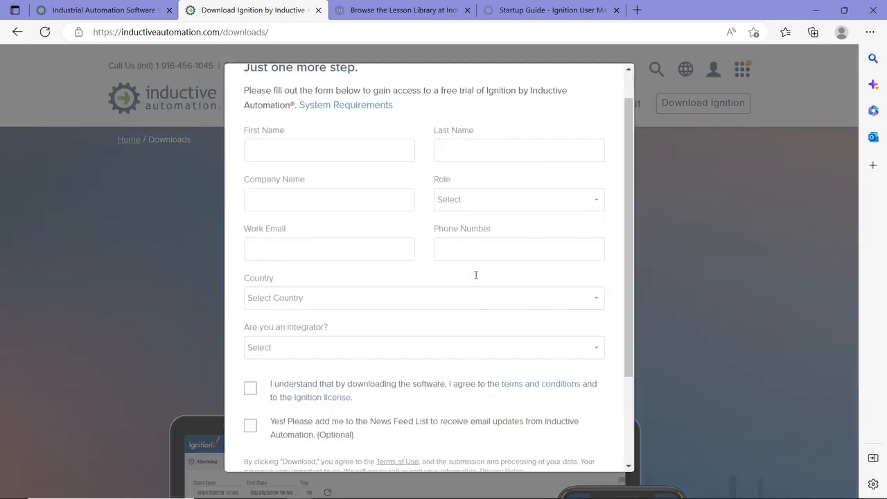
pyautogui.scroll(-3)
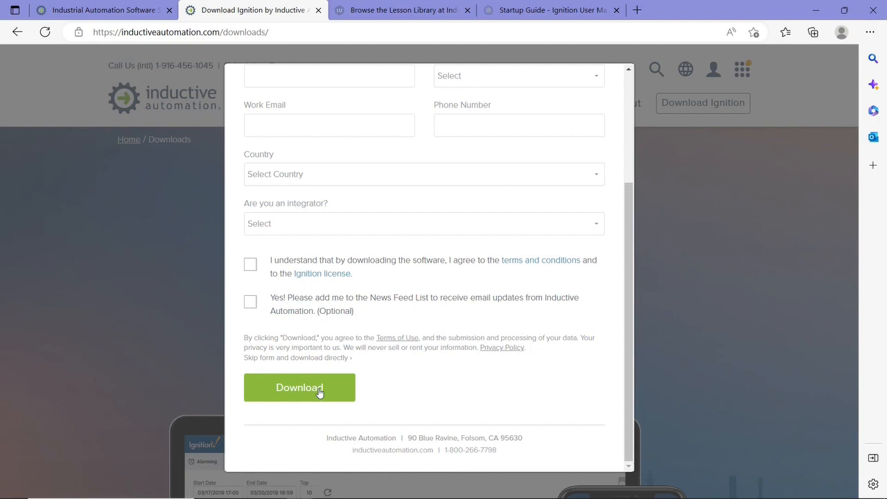
pyautogui.click(402, 9)
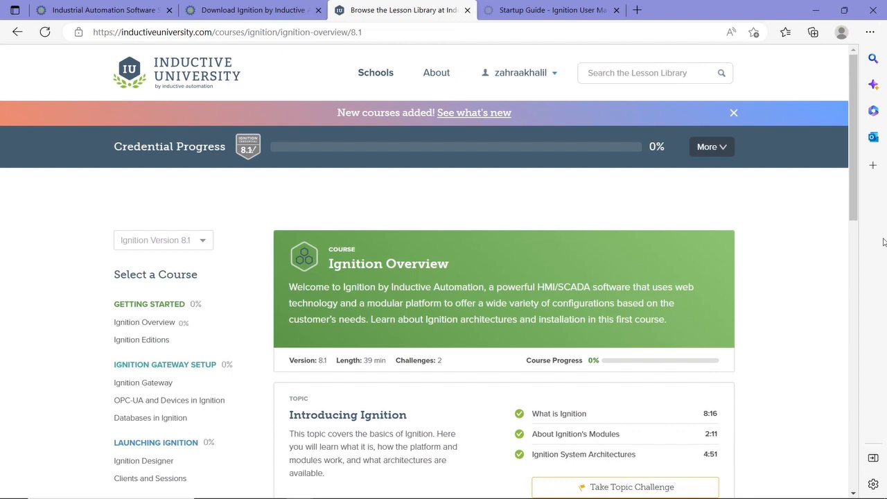
pyautogui.moveTo(197, 79)
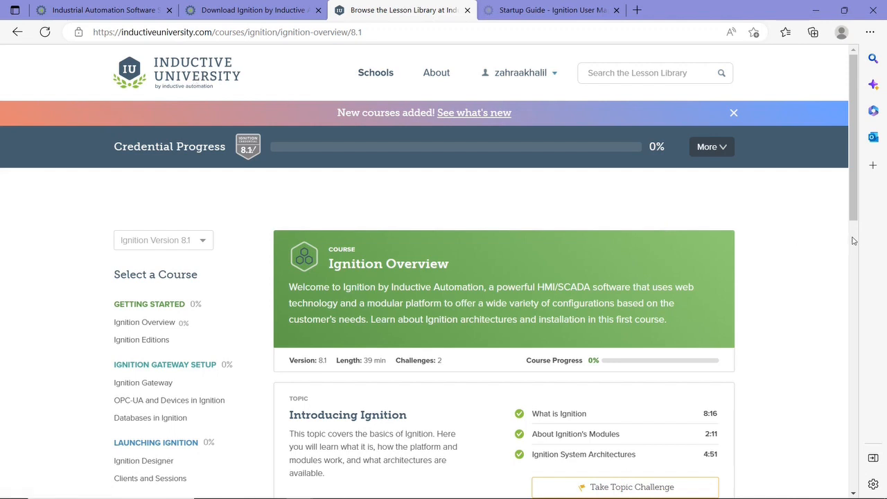
# Scroll through the Ignition Overview course's topic videos on Inductive University.
pyautogui.scroll(-3)
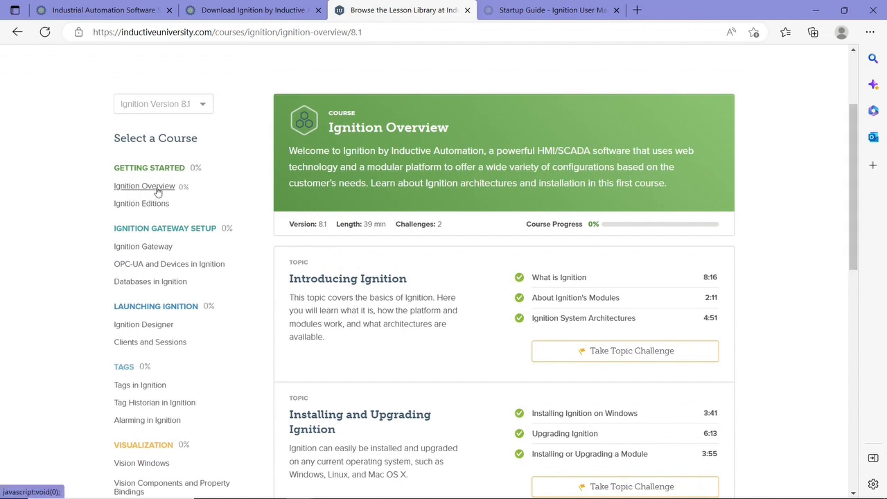
pyautogui.scroll(-3)
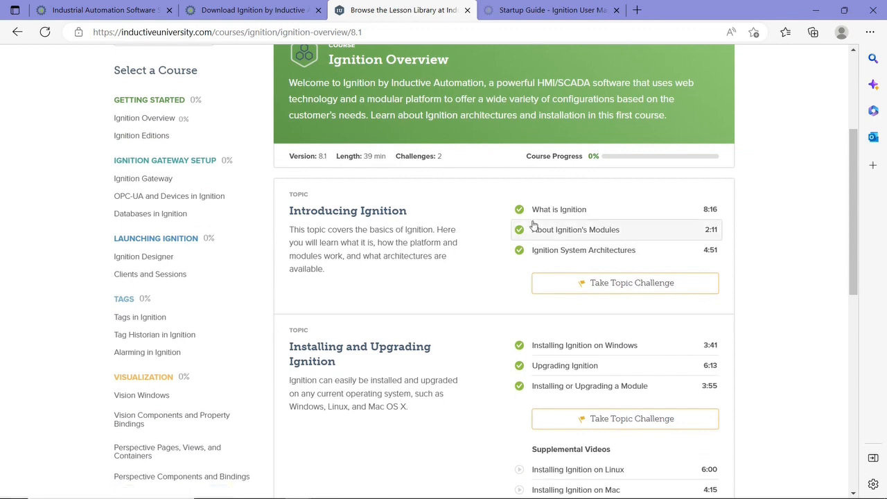
pyautogui.moveTo(559, 210)
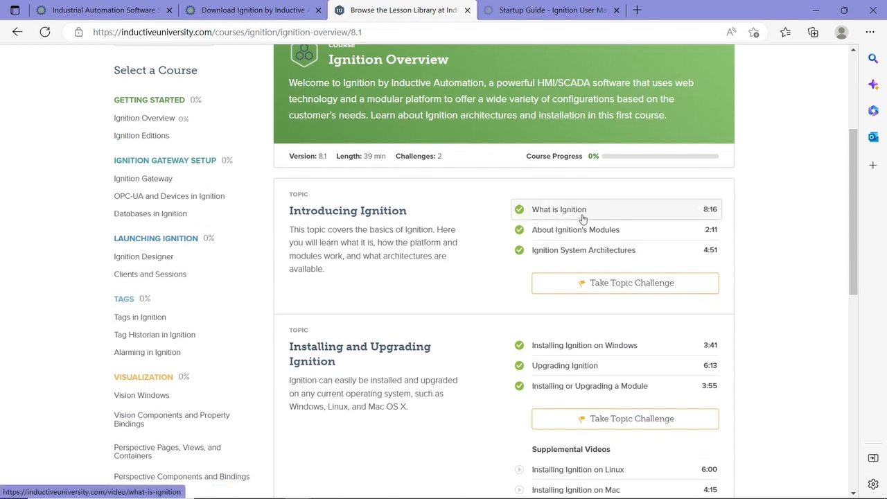
pyautogui.scroll(-3)
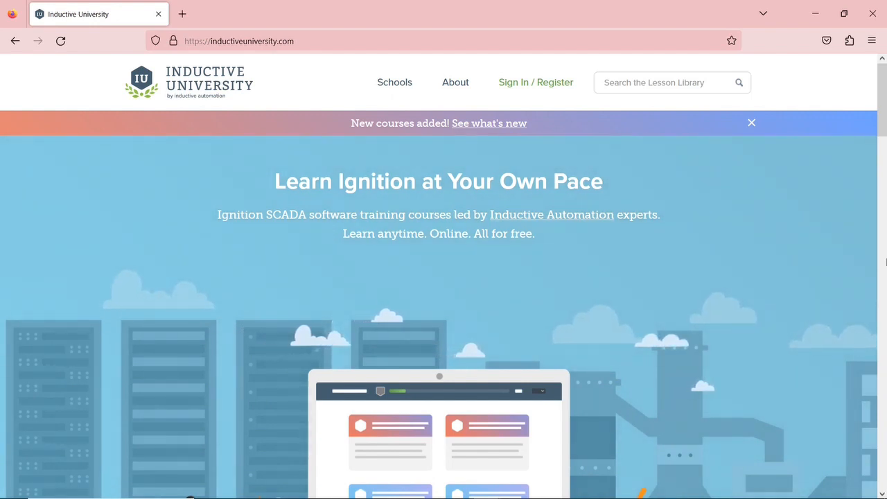
pyautogui.moveTo(535, 83)
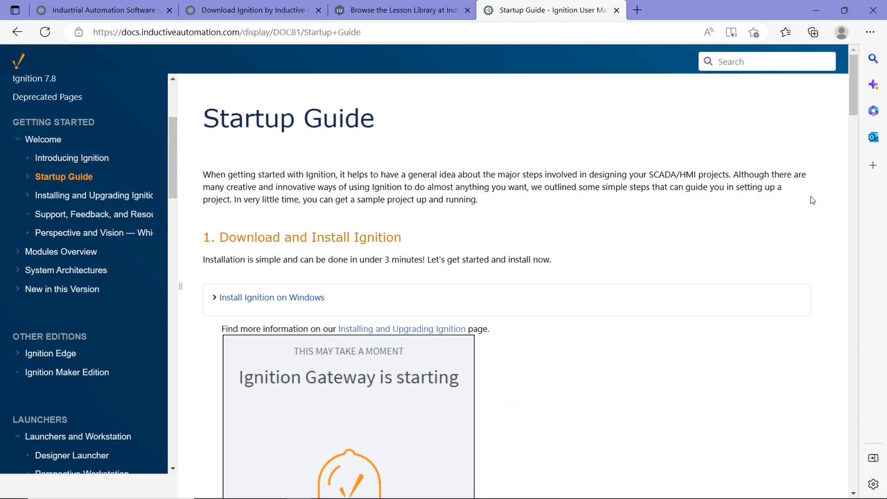
# Scroll the Startup Guide through its Download and Install and Launch the Gateway Webpage steps.
pyautogui.scroll(-3)
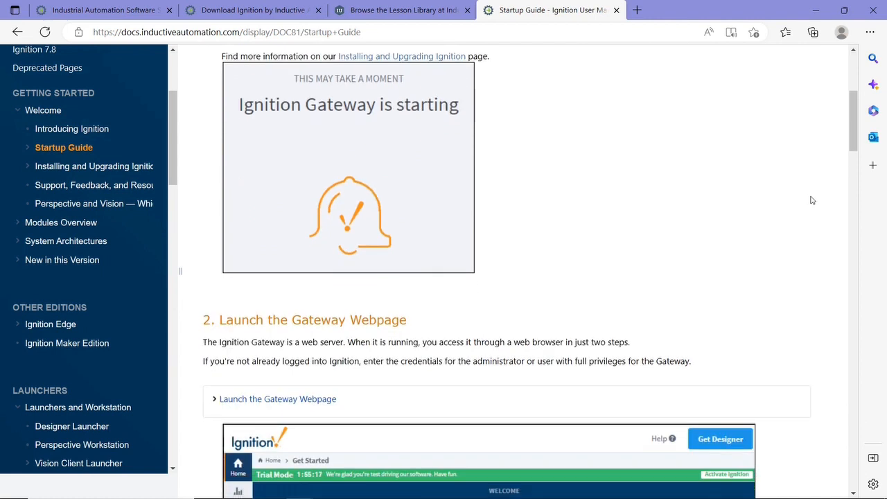
pyautogui.scroll(-3)
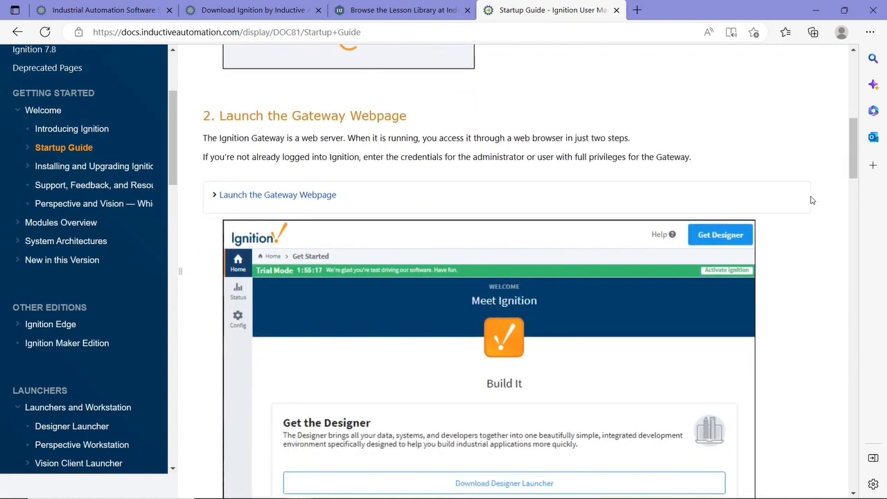
pyautogui.scroll(-3)
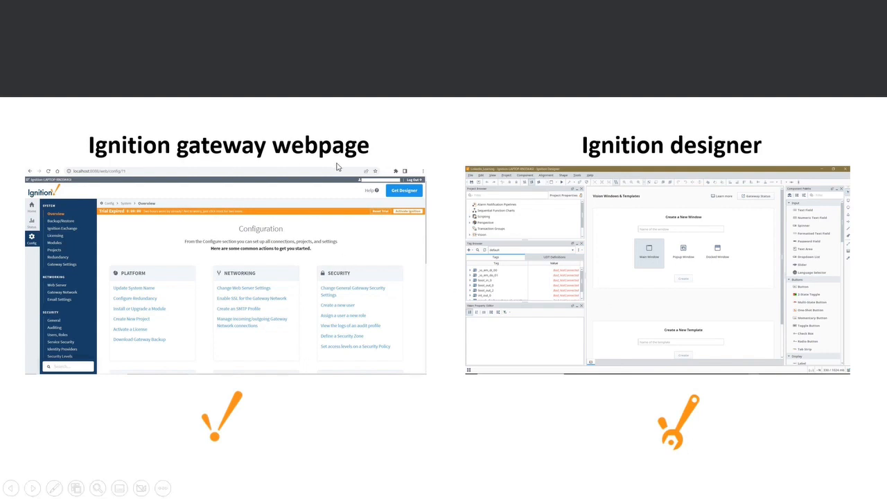
pyautogui.moveTo(360, 262)
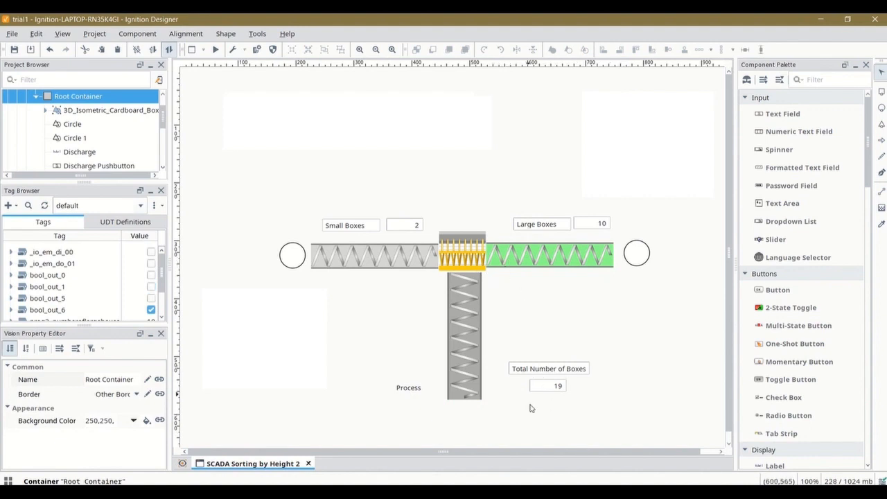
pyautogui.moveTo(552, 399)
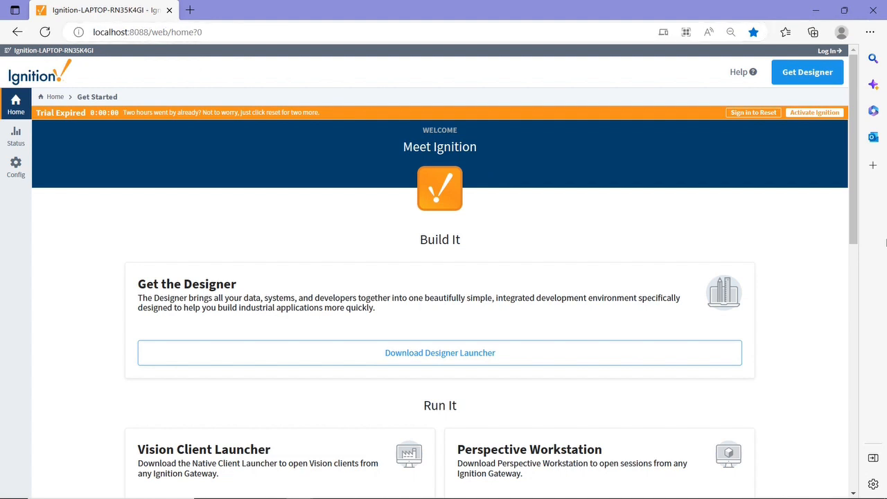
pyautogui.moveTo(823, 227)
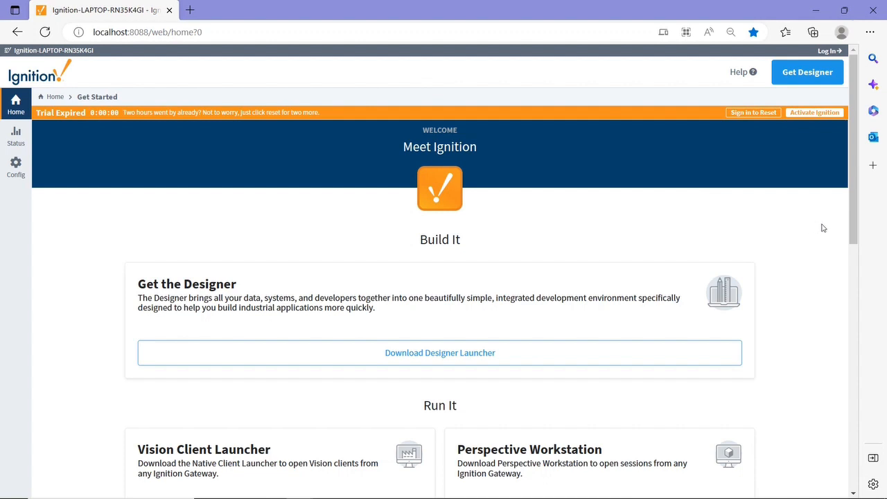
pyautogui.moveTo(829, 50)
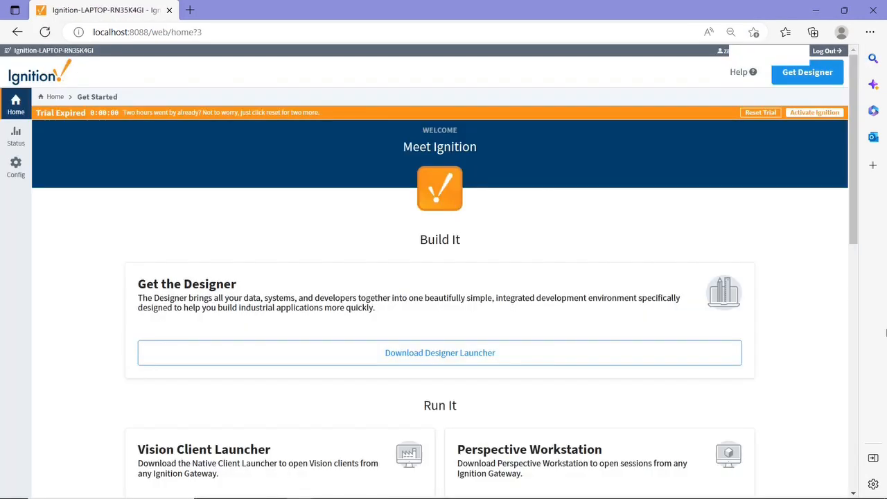
pyautogui.moveTo(16, 138)
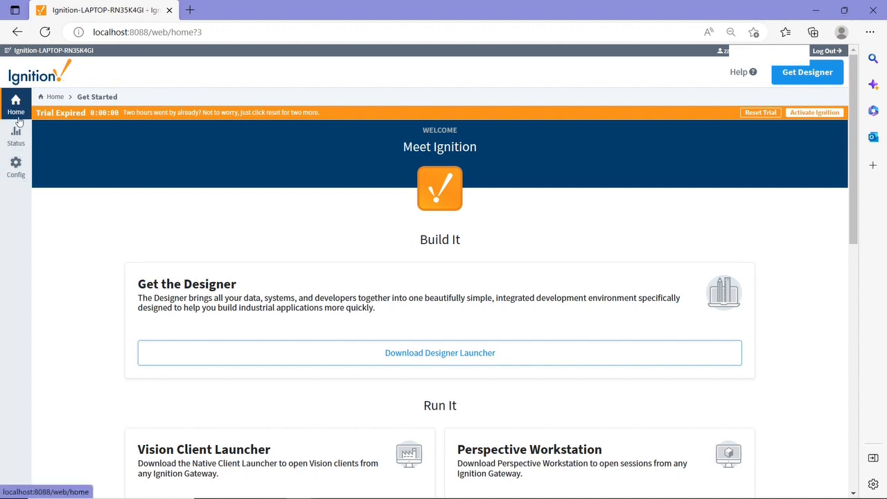
pyautogui.moveTo(16, 136)
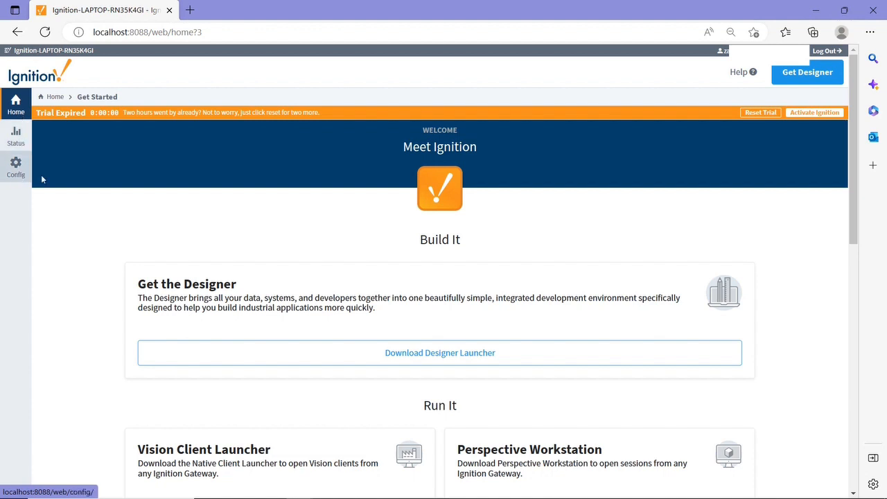
pyautogui.moveTo(593, 124)
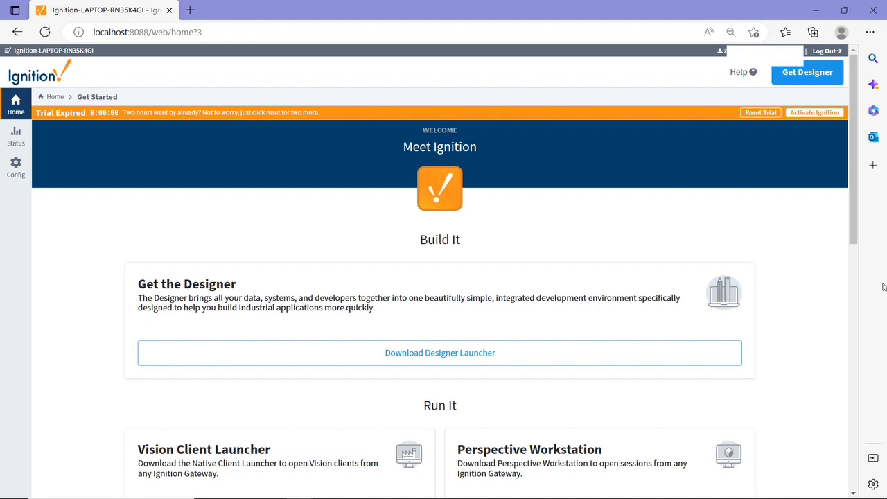
pyautogui.moveTo(816, 219)
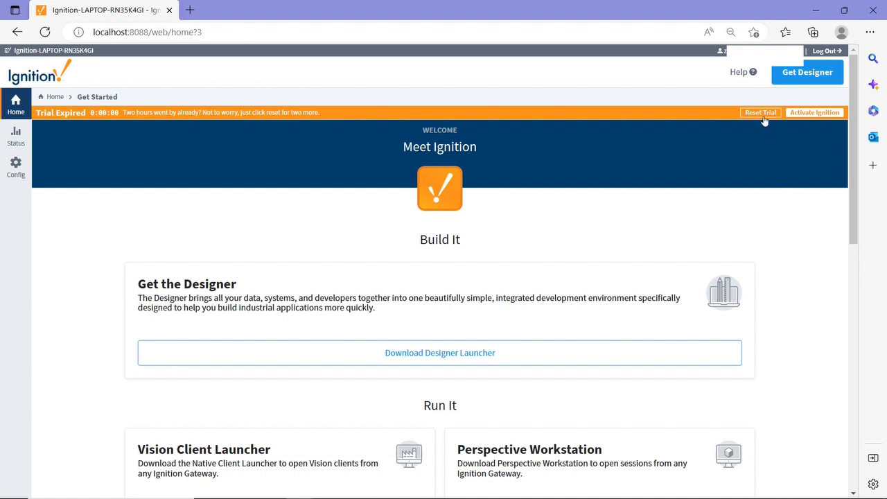
# Reset the expired gateway trial and scroll the Get Started page down to its Get More Resources links.
pyautogui.click(760, 112)
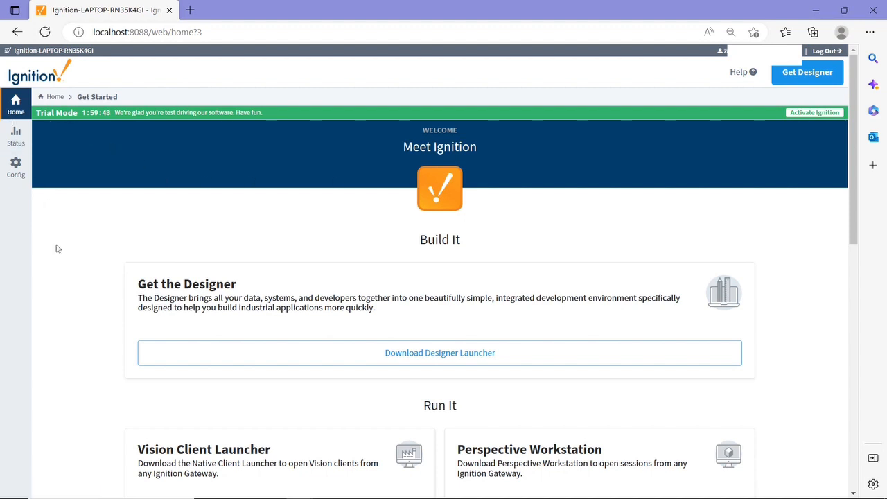
pyautogui.scroll(-3)
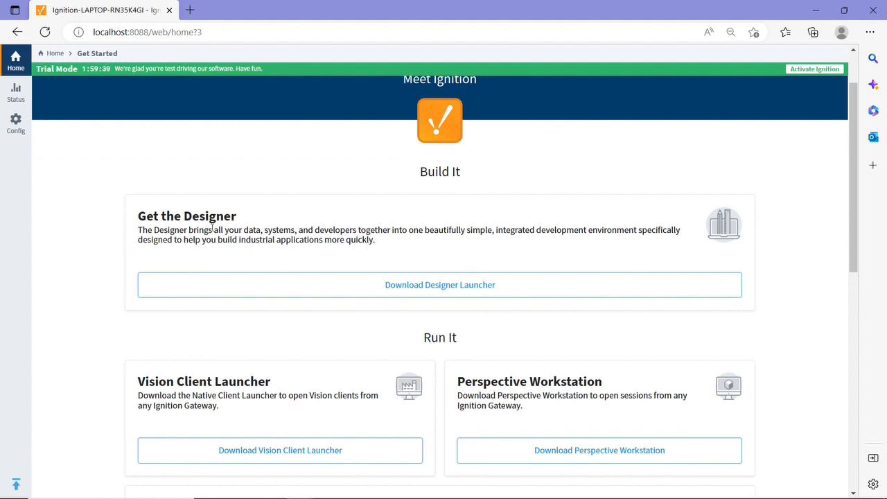
pyautogui.scroll(-3)
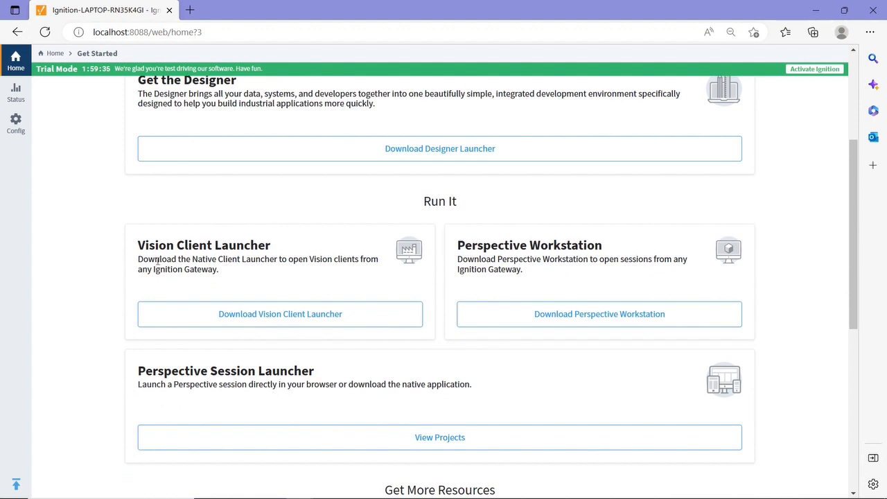
pyautogui.scroll(-3)
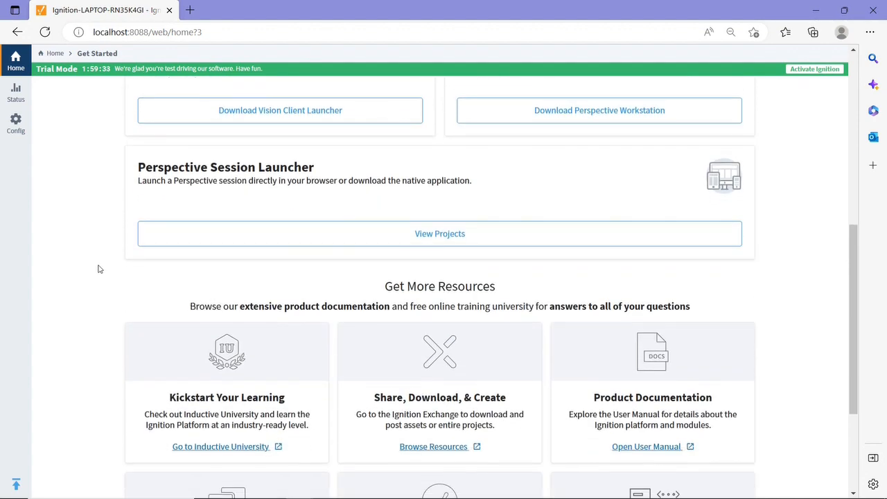
pyautogui.scroll(-3)
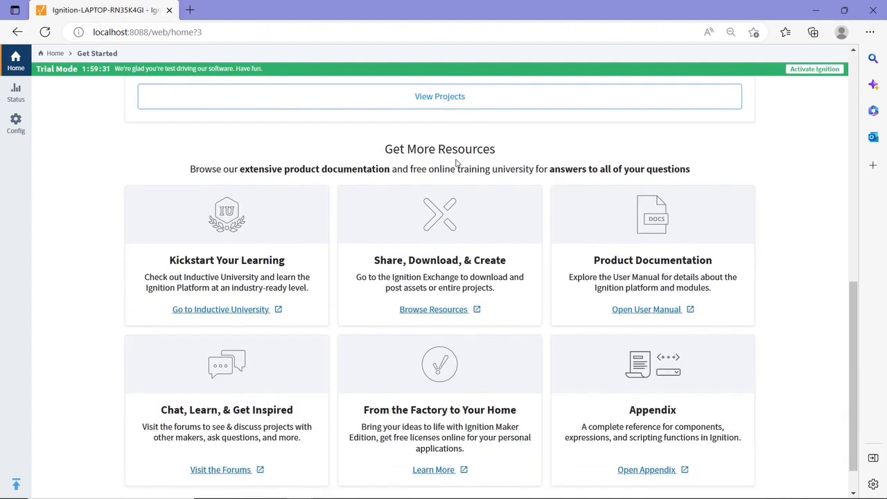
pyautogui.moveTo(220, 309)
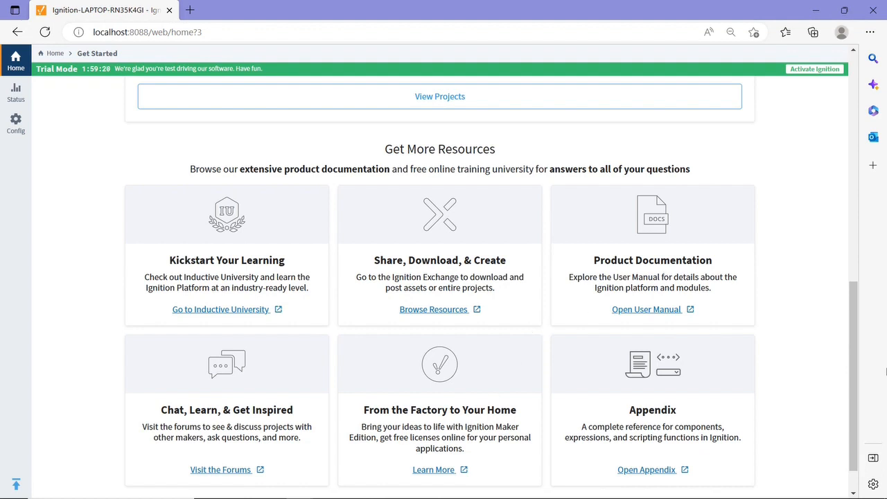
pyautogui.moveTo(555, 290)
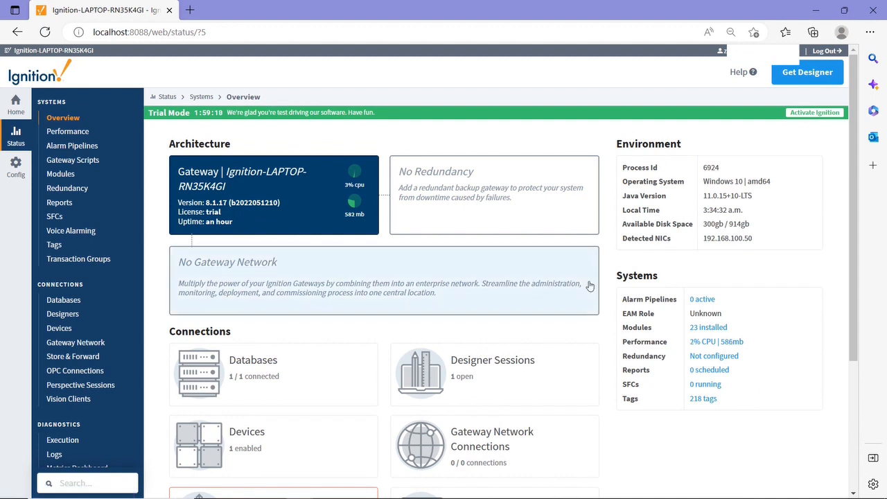
# Review the Status overview's Architecture and Connections, then go to the gateway Config section.
pyautogui.scroll(-3)
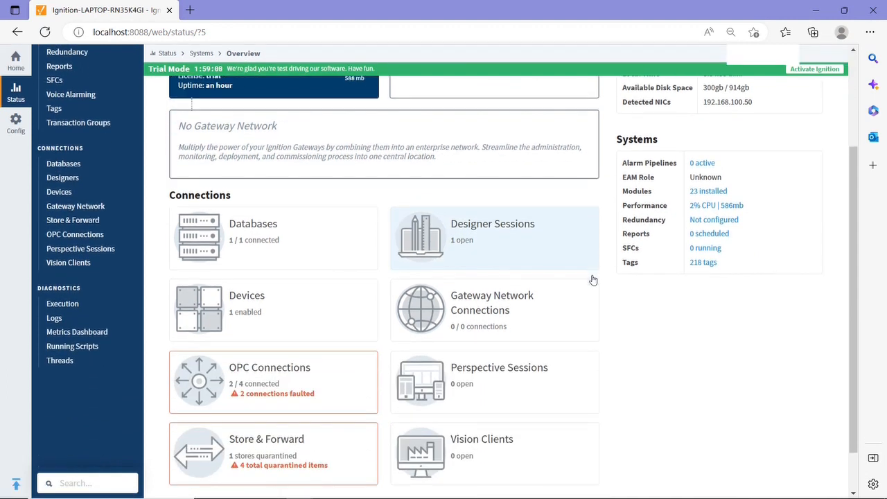
pyautogui.moveTo(255, 377)
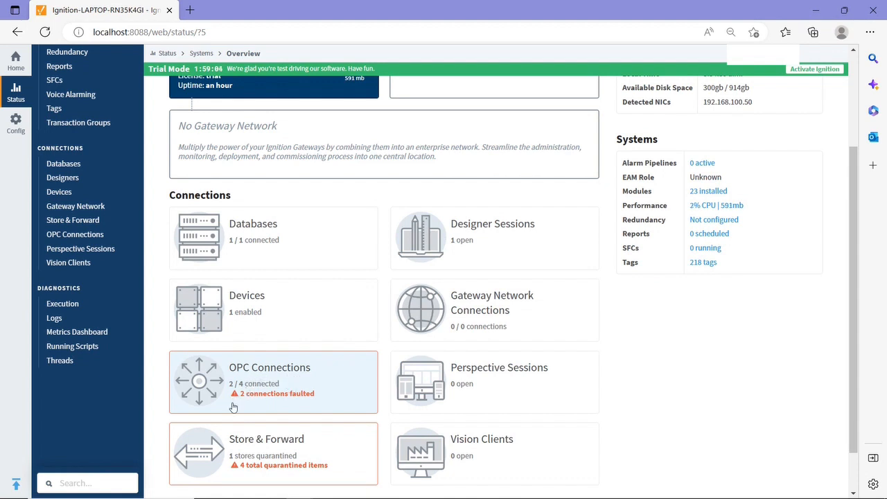
pyautogui.moveTo(289, 402)
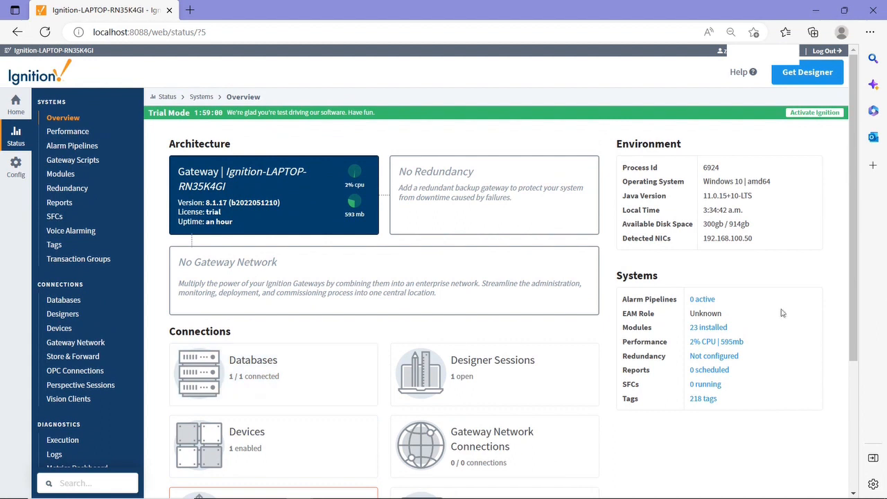
pyautogui.moveTo(873, 307)
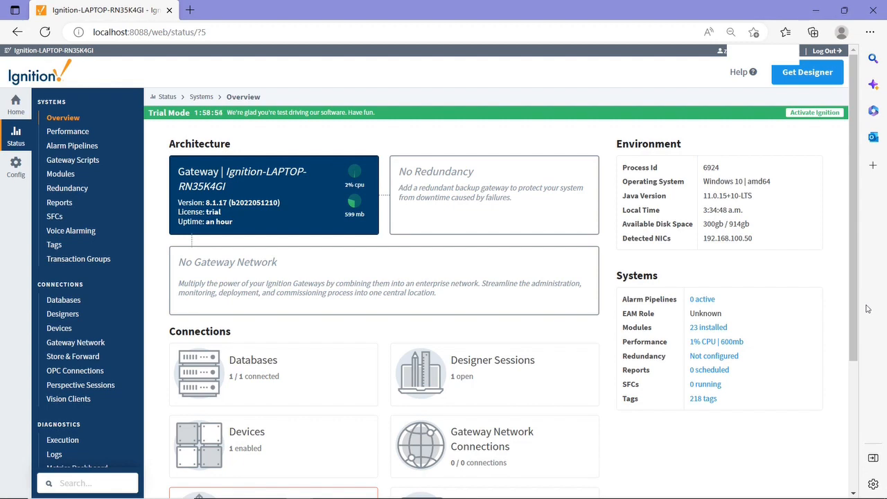
pyautogui.scroll(-3)
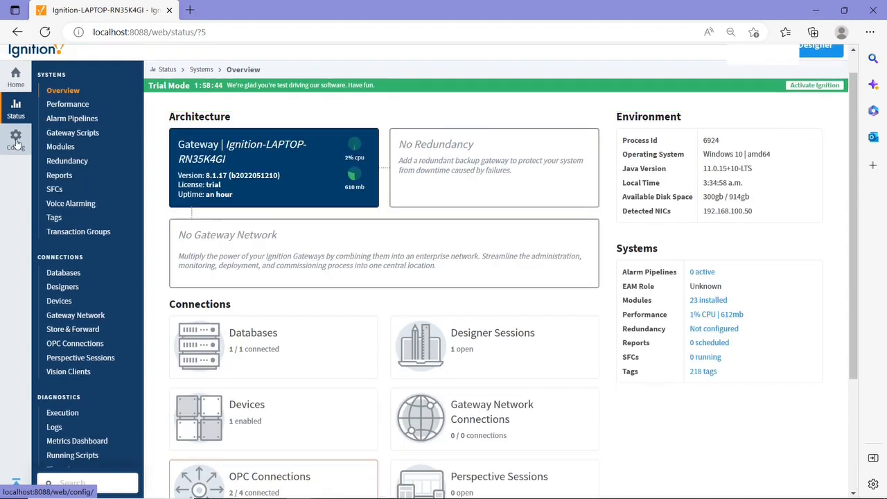
pyautogui.click(16, 139)
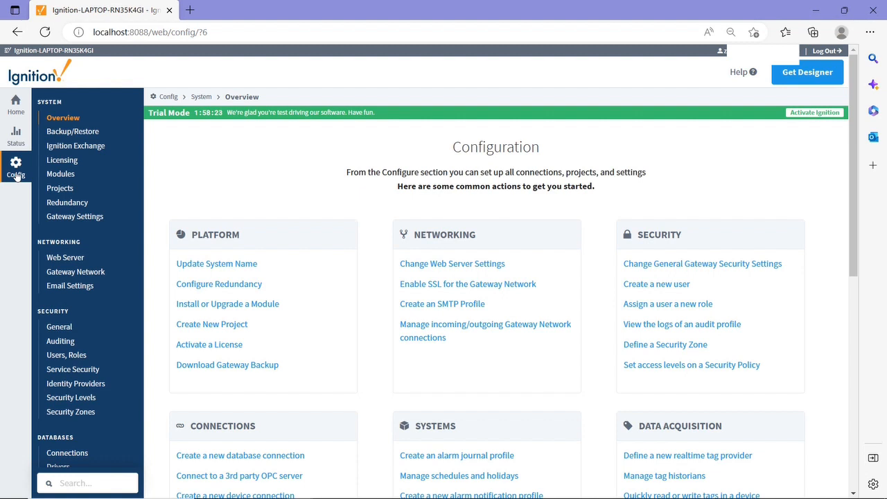
pyautogui.moveTo(61, 160)
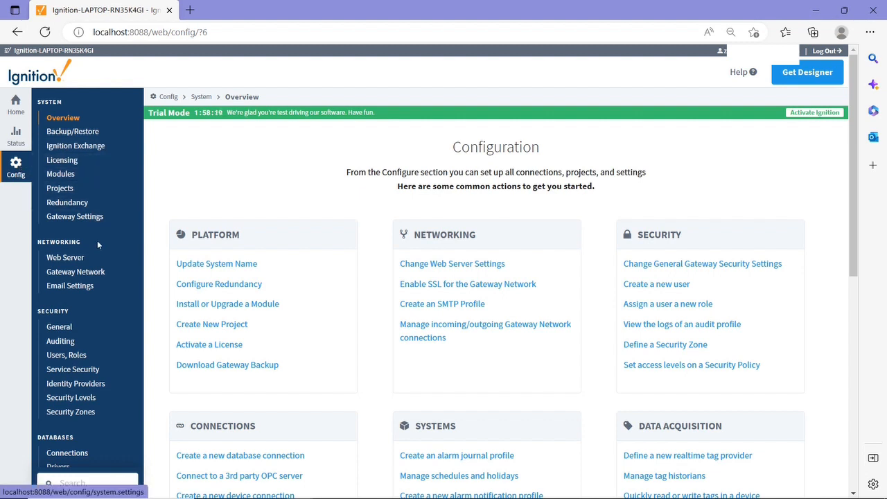
# Scroll the Config sidebar through the alarming, tags and OPC sections and activate the gateway search box.
pyautogui.scroll(-3)
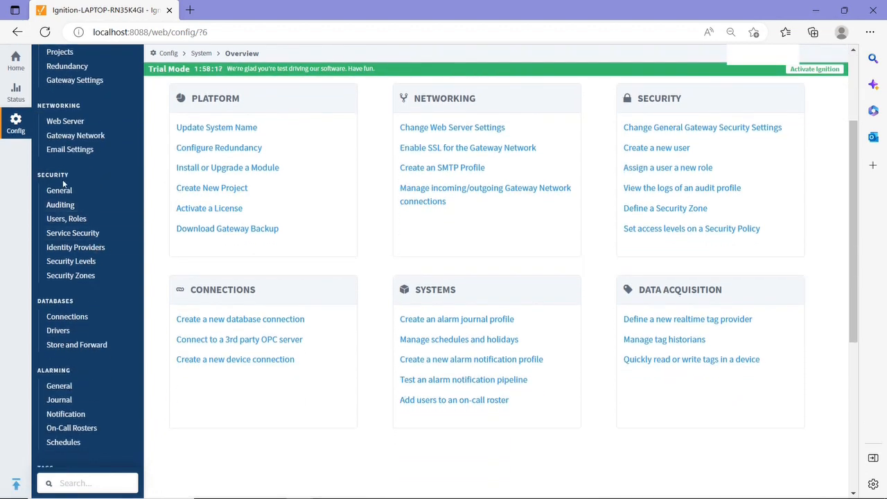
pyautogui.scroll(-3)
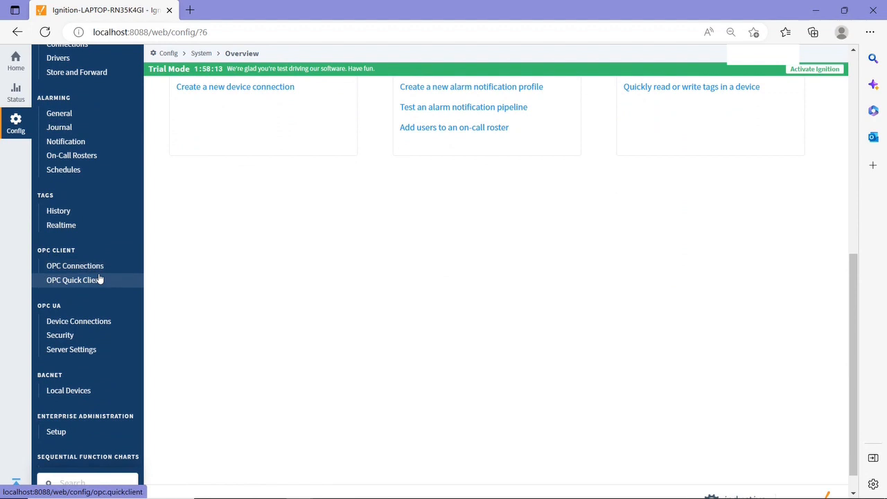
pyautogui.moveTo(97, 300)
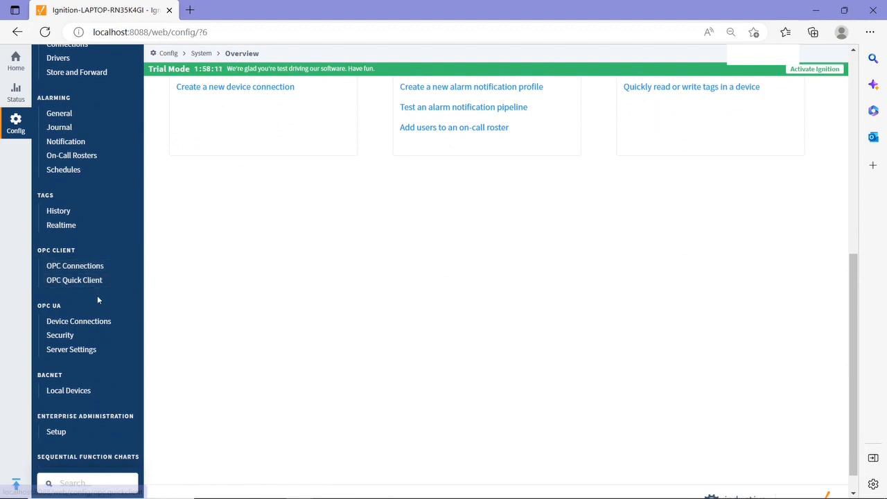
pyautogui.moveTo(78, 321)
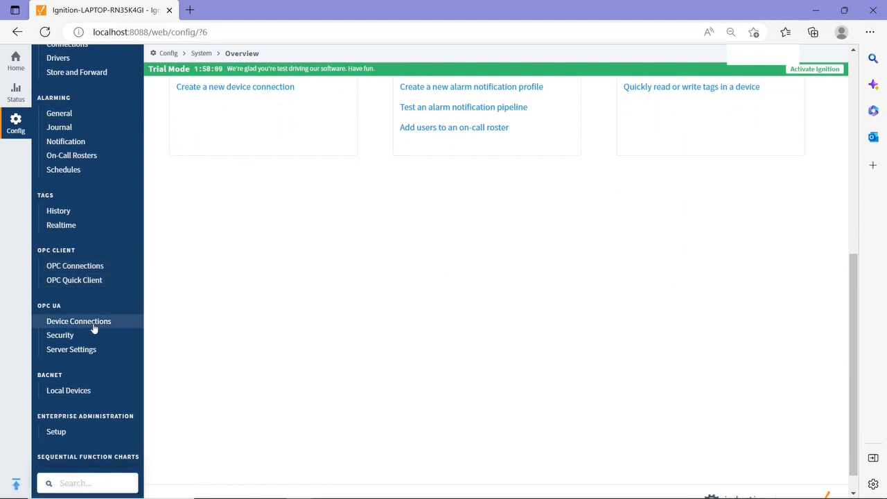
pyautogui.scroll(-3)
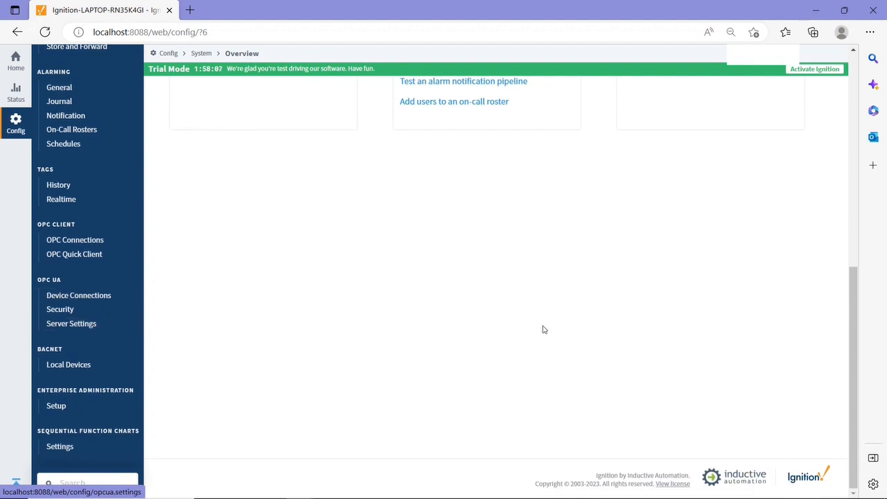
pyautogui.moveTo(457, 355)
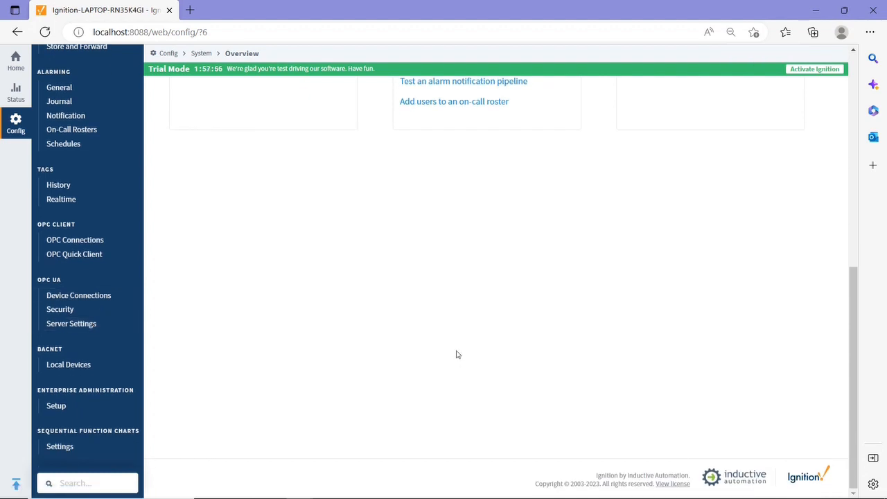
pyautogui.moveTo(271, 400)
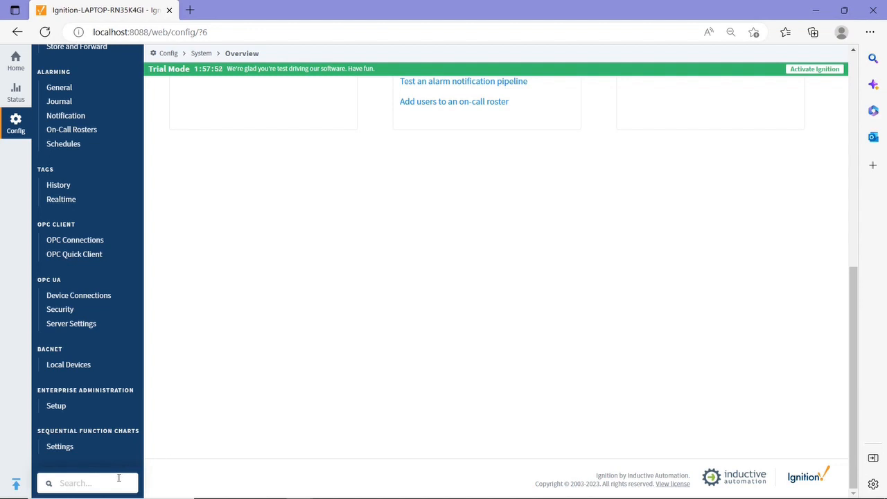
pyautogui.click(86, 483)
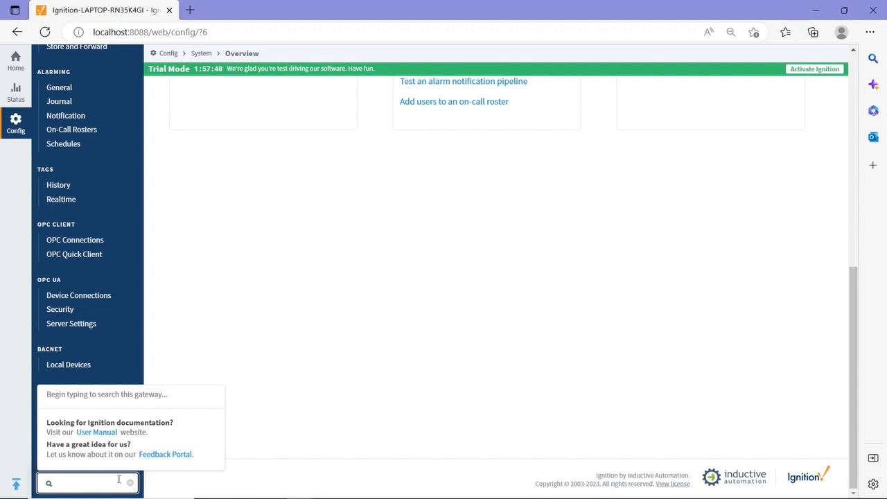
# Search the gateway for 'opc', then get the Designer launcher for this gateway.
pyautogui.write('opc')
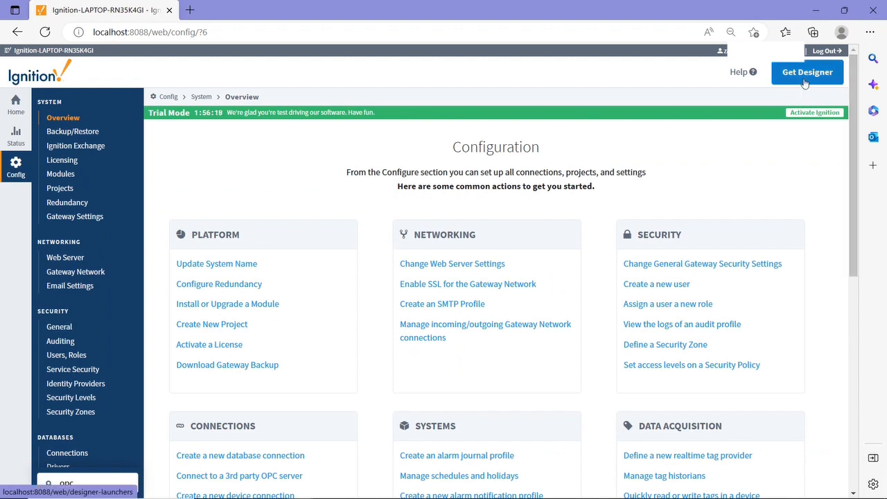
pyautogui.click(807, 72)
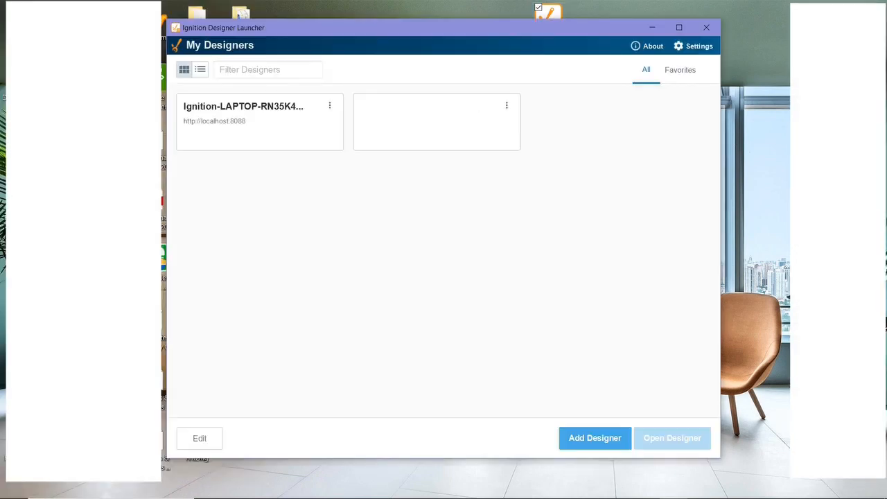
pyautogui.moveTo(284, 136)
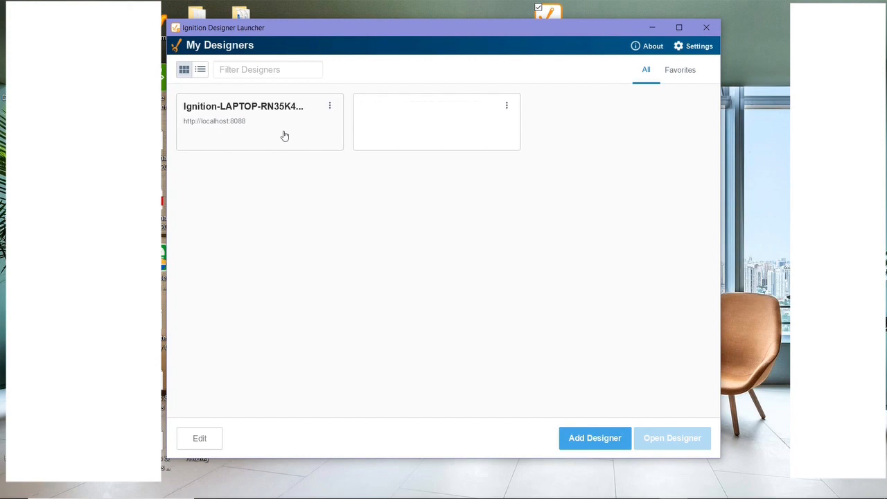
# Launch the Designer for the local gateway and sign in with the username and password.
pyautogui.click(261, 122)
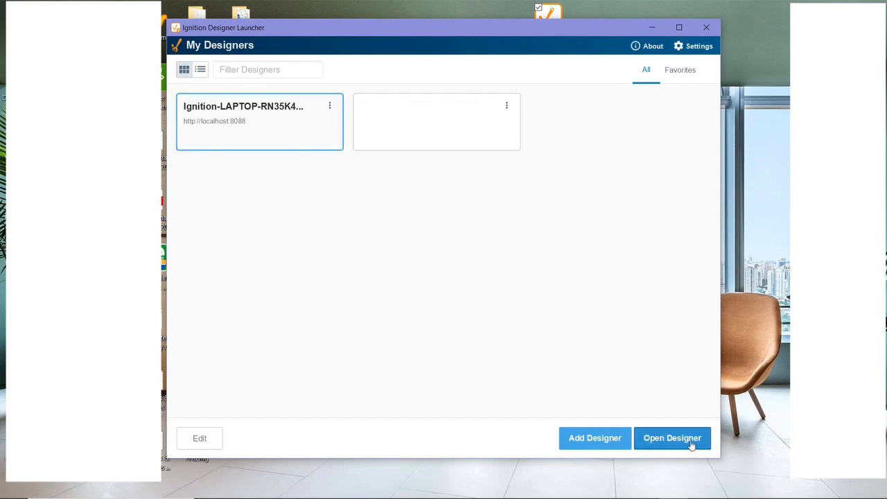
pyautogui.click(671, 438)
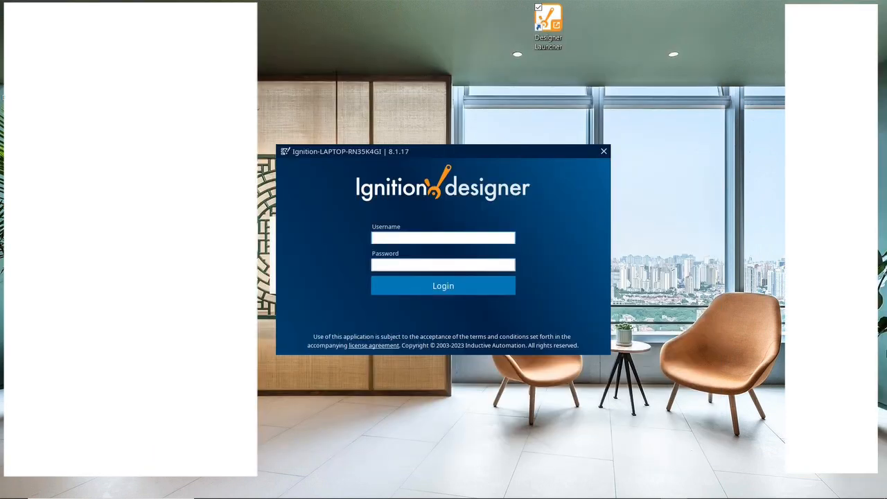
pyautogui.click(443, 239)
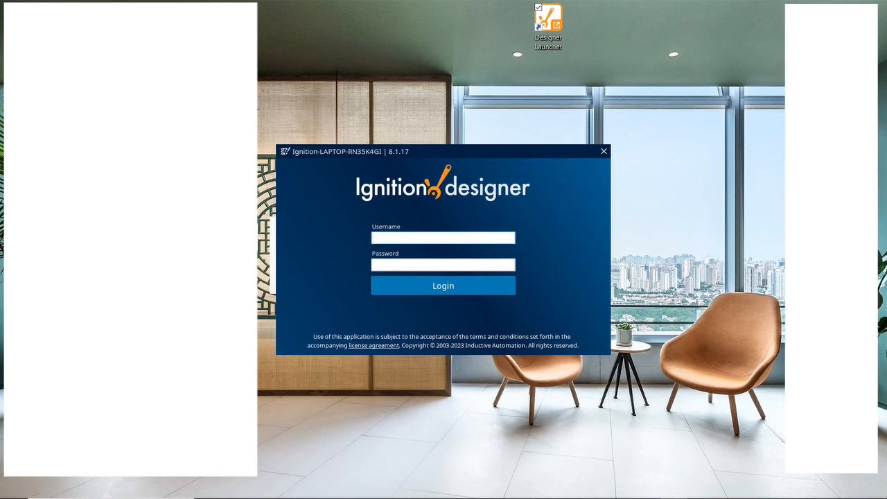
pyautogui.click(444, 239)
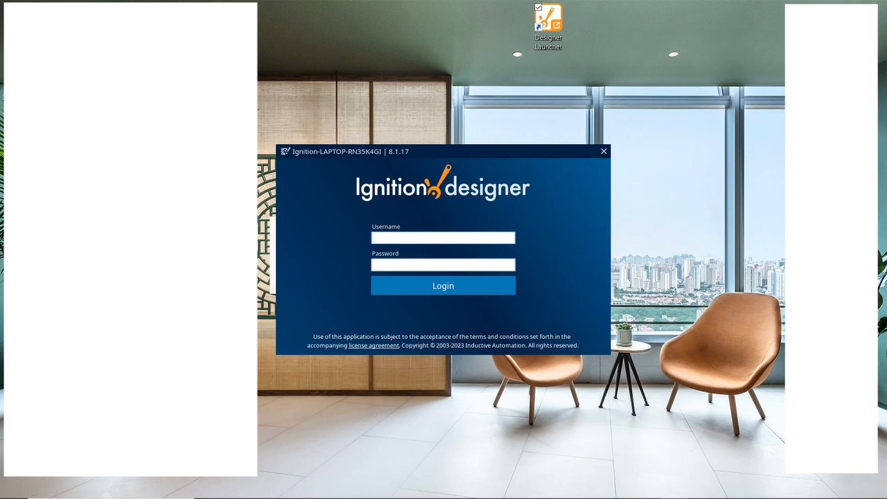
pyautogui.click(443, 285)
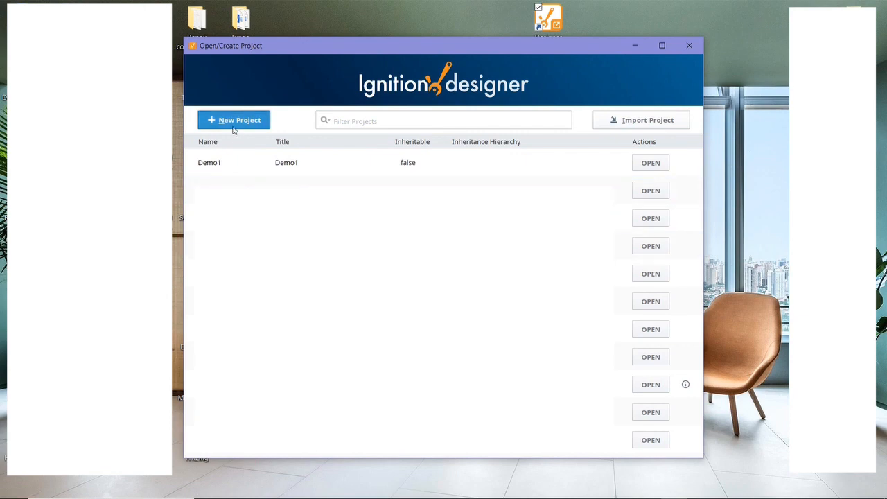
# Select the Demo1 project in the Open/Create Project dialog and open it.
pyautogui.click(246, 162)
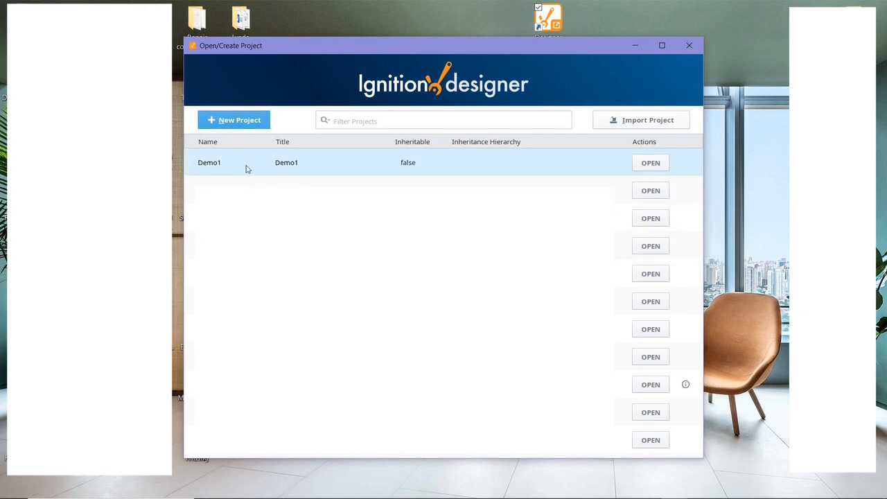
pyautogui.click(650, 162)
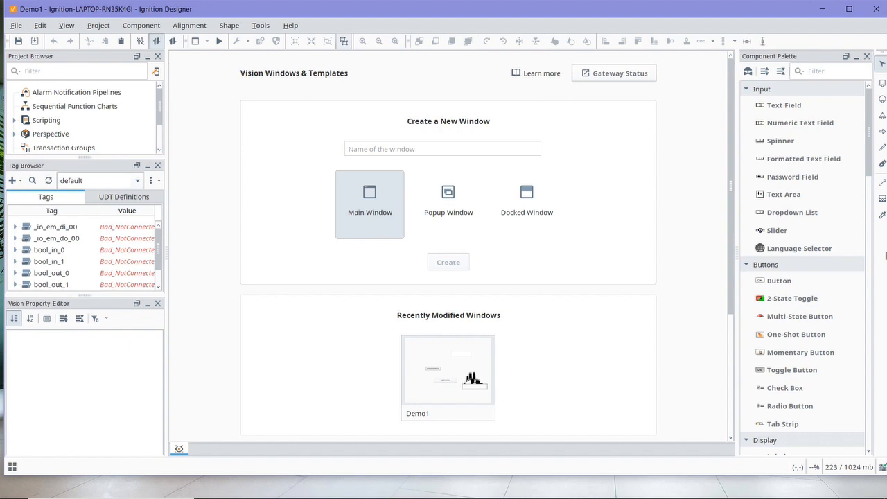
pyautogui.moveTo(729, 348)
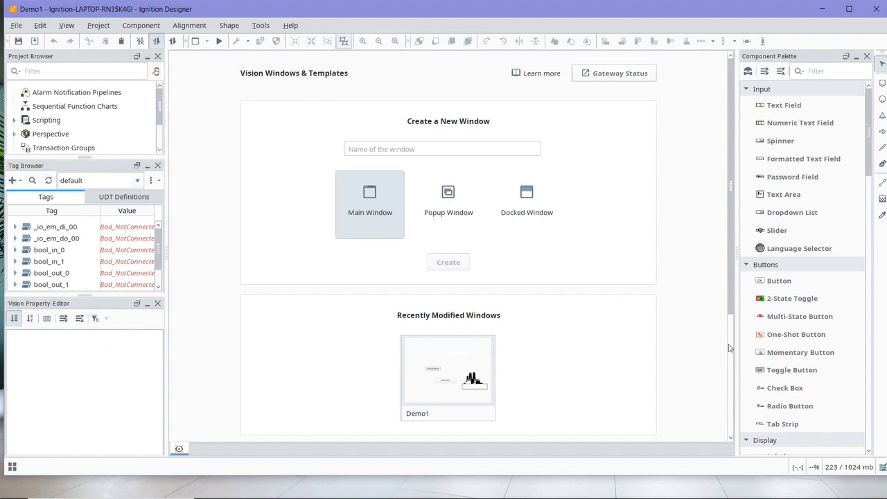
pyautogui.moveTo(455, 366)
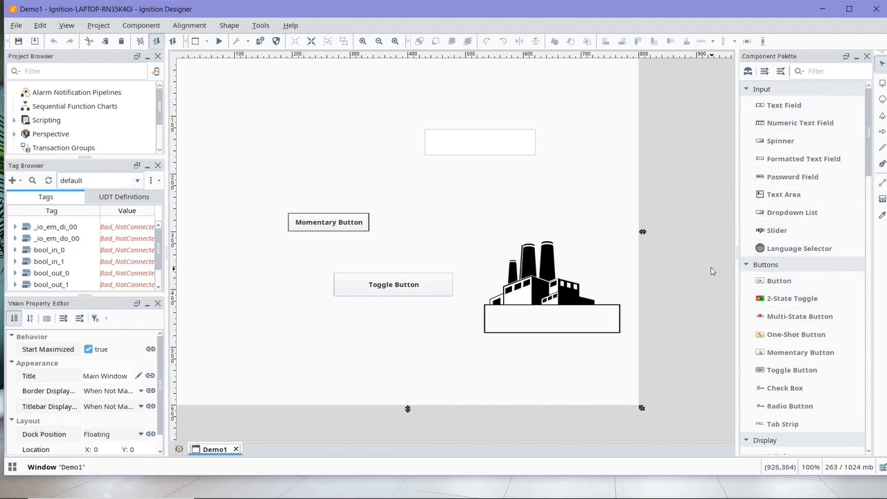
pyautogui.moveTo(708, 254)
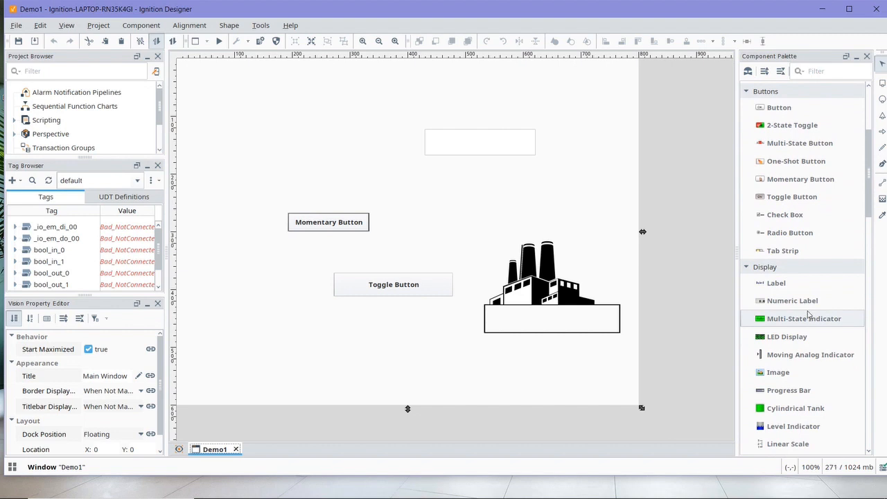
pyautogui.moveTo(693, 242)
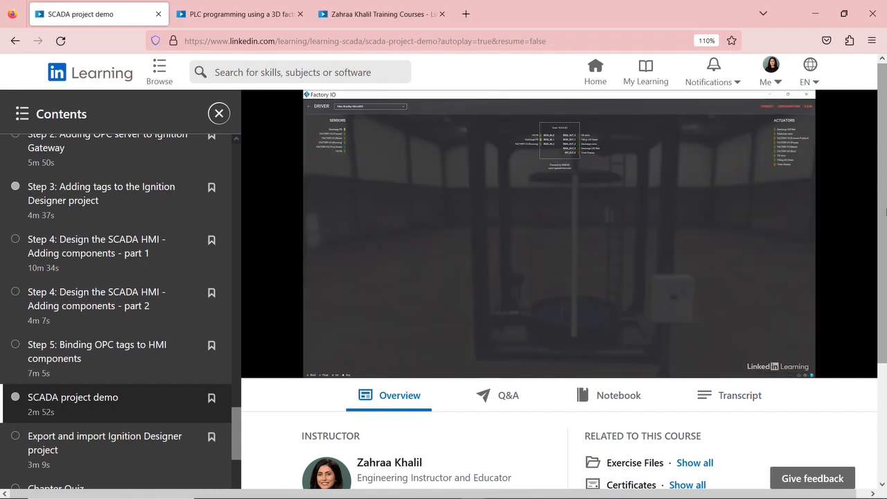
pyautogui.moveTo(763, 138)
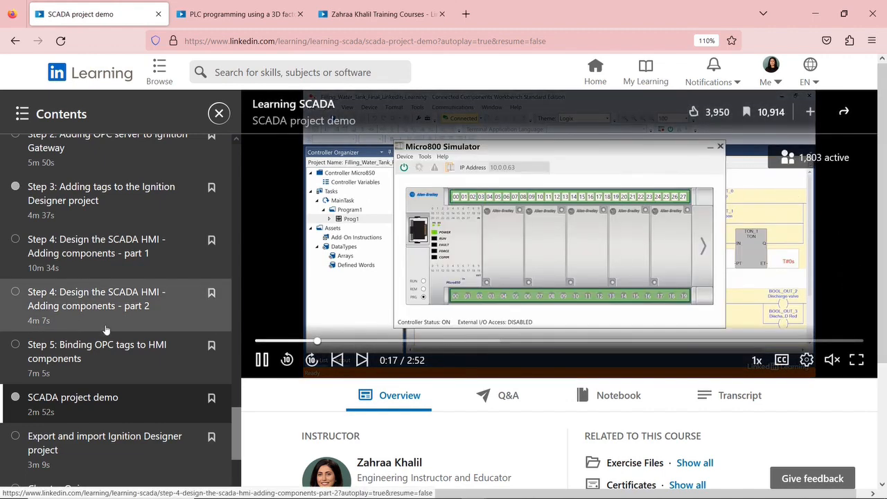
# Browse the SCADA course contents, then switch to the Factory I/O PLC programming course.
pyautogui.scroll(-3)
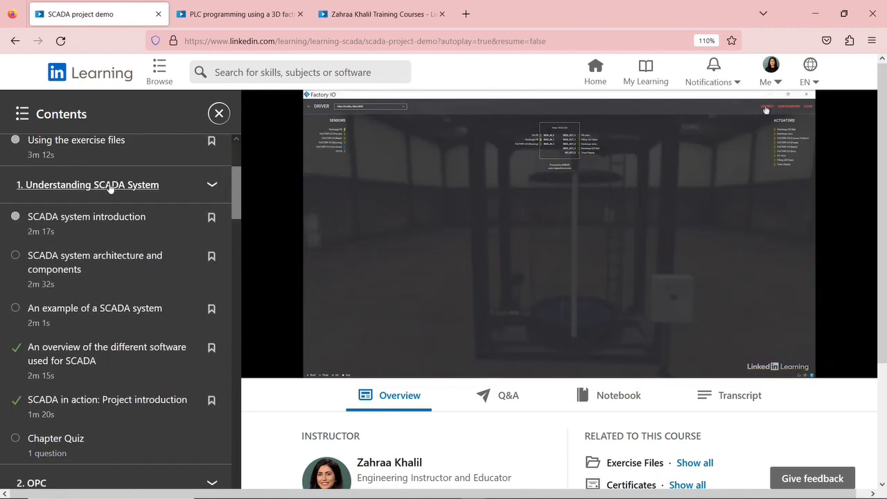
pyautogui.scroll(-3)
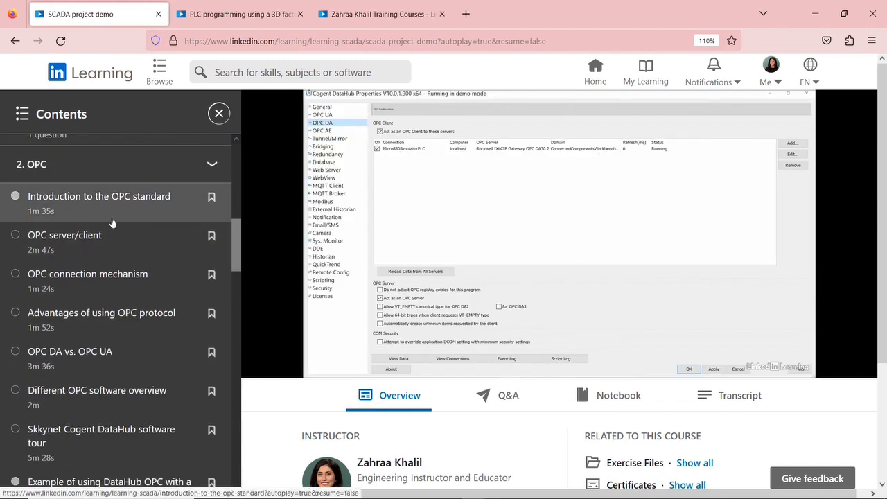
pyautogui.scroll(-3)
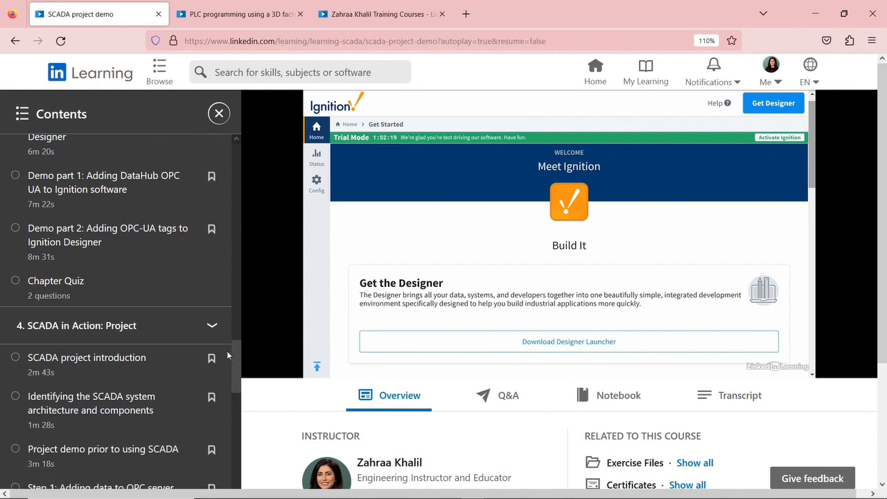
pyautogui.scroll(-3)
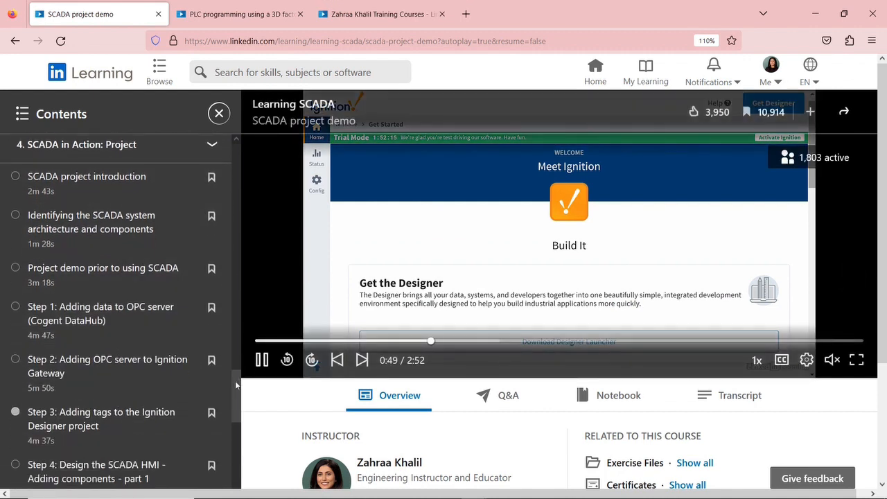
pyautogui.scroll(-3)
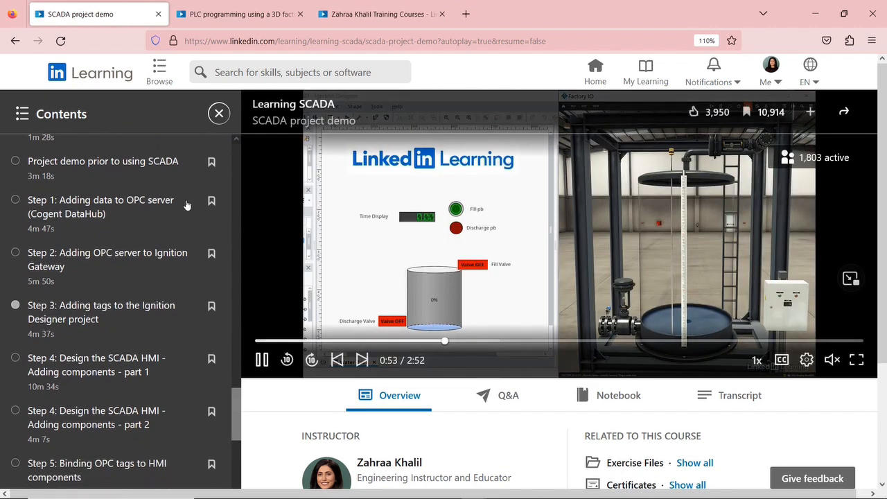
pyautogui.click(239, 14)
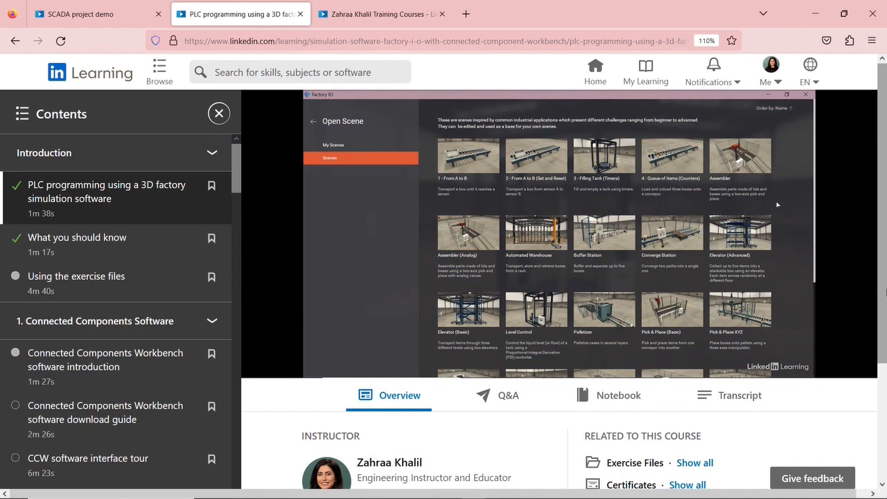
# Browse the PLC course chapter list, then go to instructor Zahraa Khalil's course listing page.
pyautogui.scroll(-3)
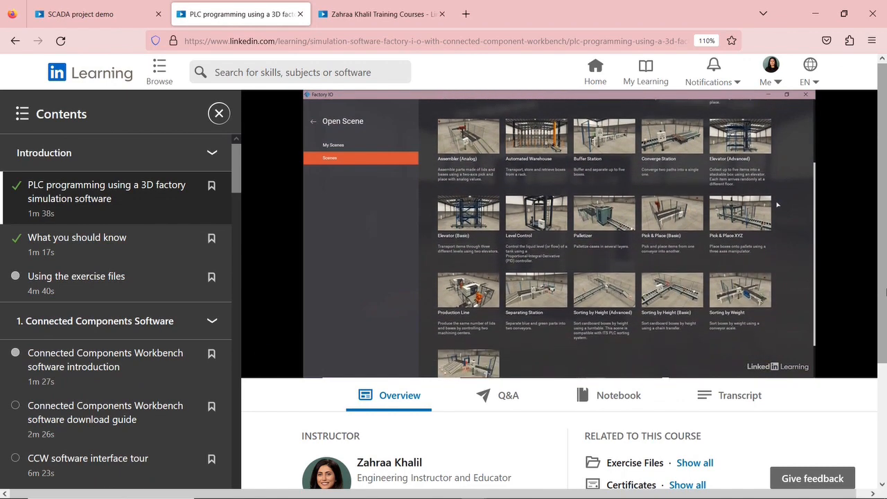
pyautogui.scroll(-3)
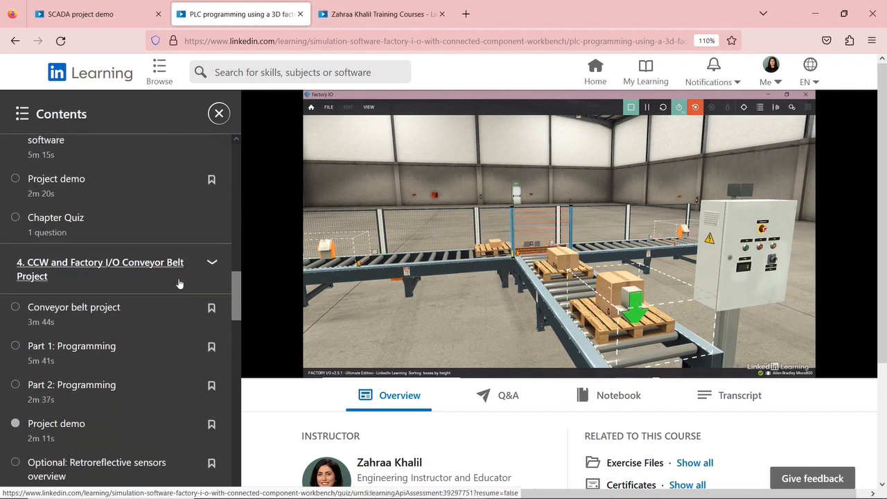
pyautogui.scroll(-3)
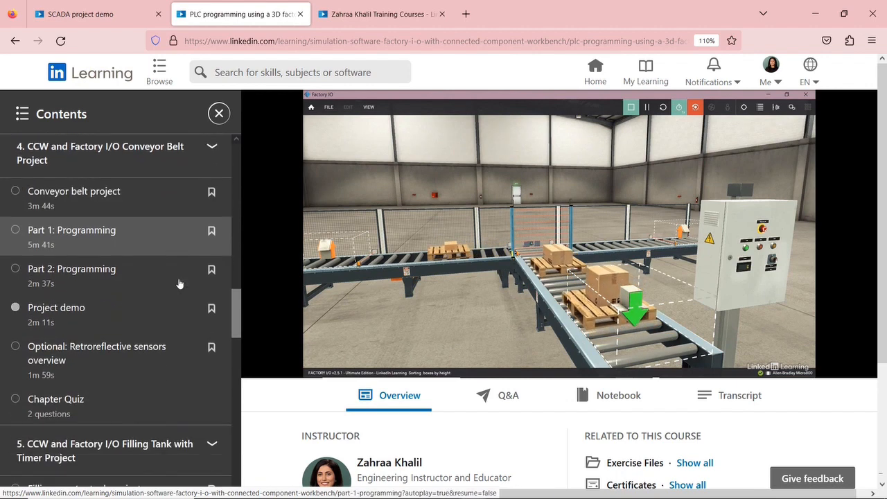
pyautogui.scroll(-3)
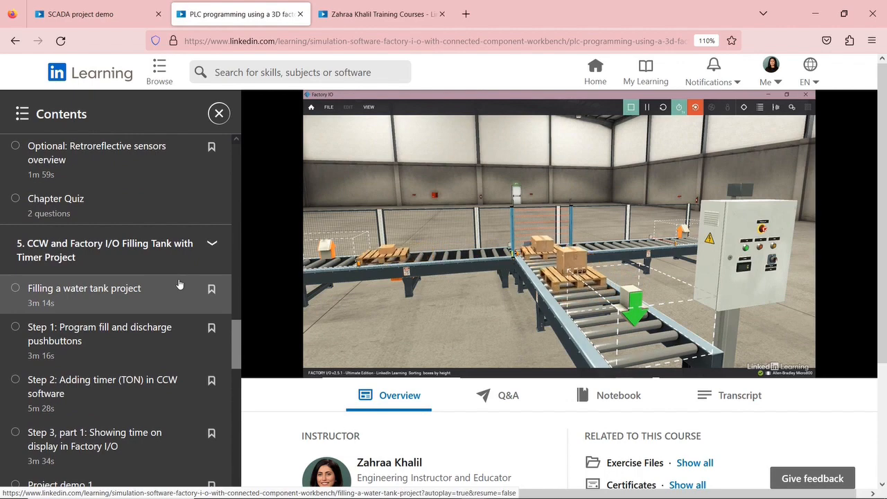
pyautogui.click(388, 463)
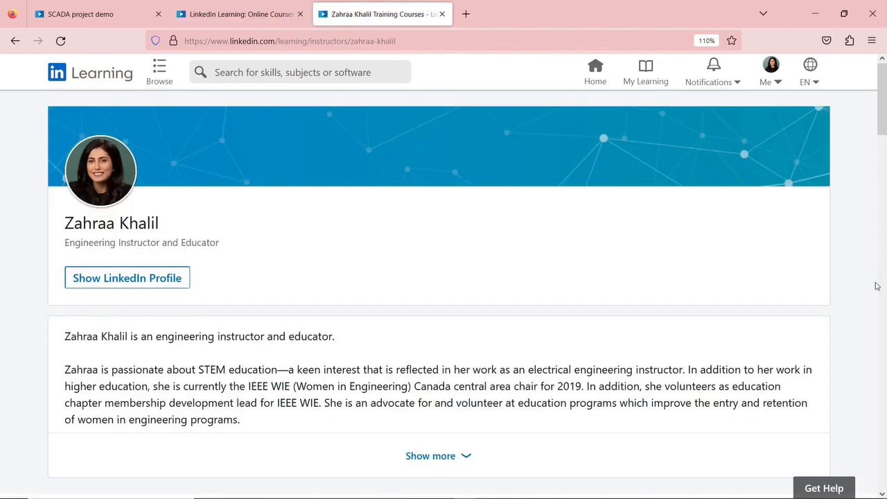
pyautogui.scroll(-3)
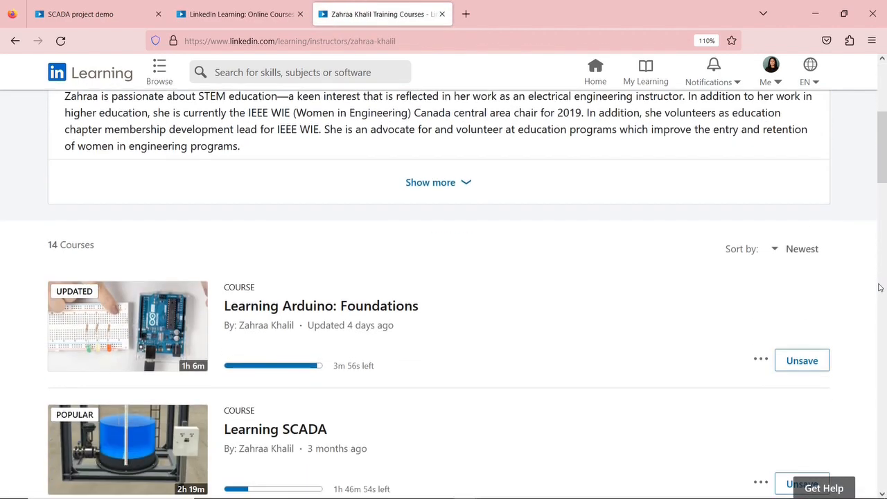
pyautogui.scroll(-3)
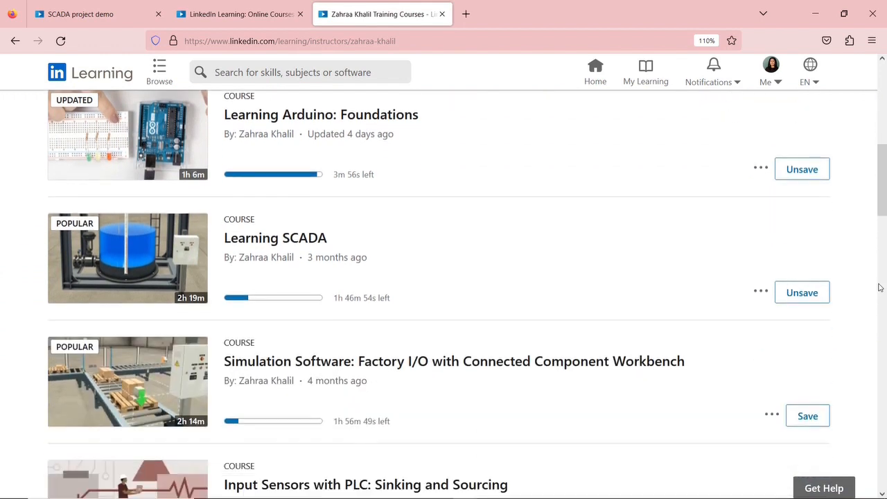
pyautogui.scroll(-3)
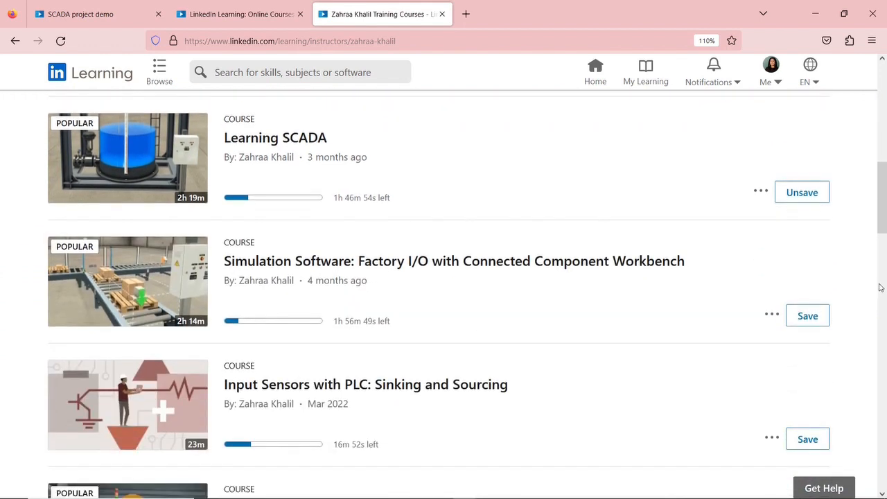
pyautogui.scroll(-3)
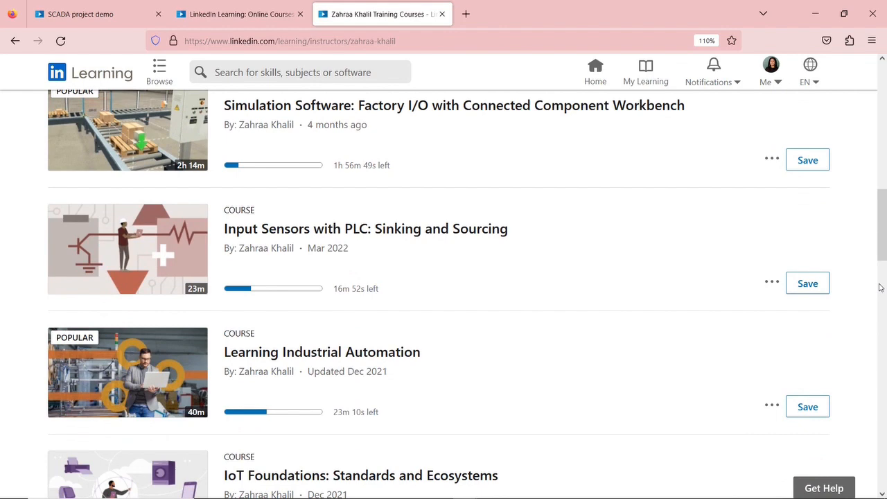
pyautogui.scroll(-3)
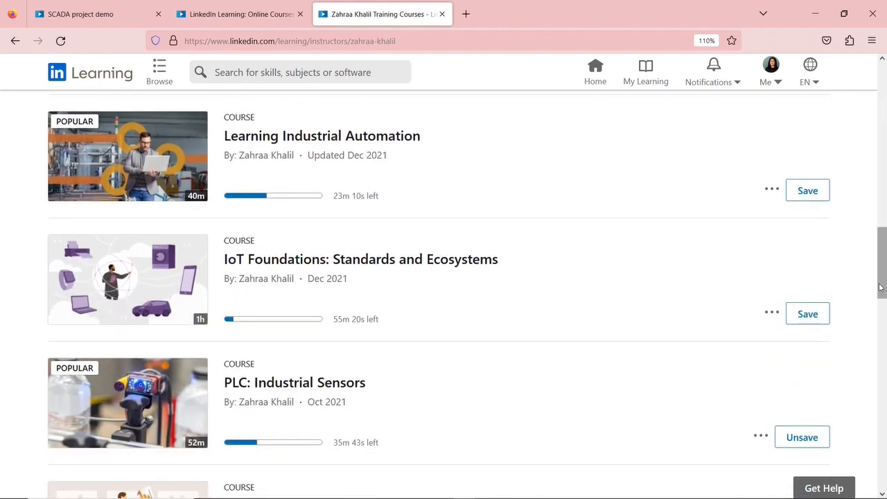
pyautogui.scroll(-3)
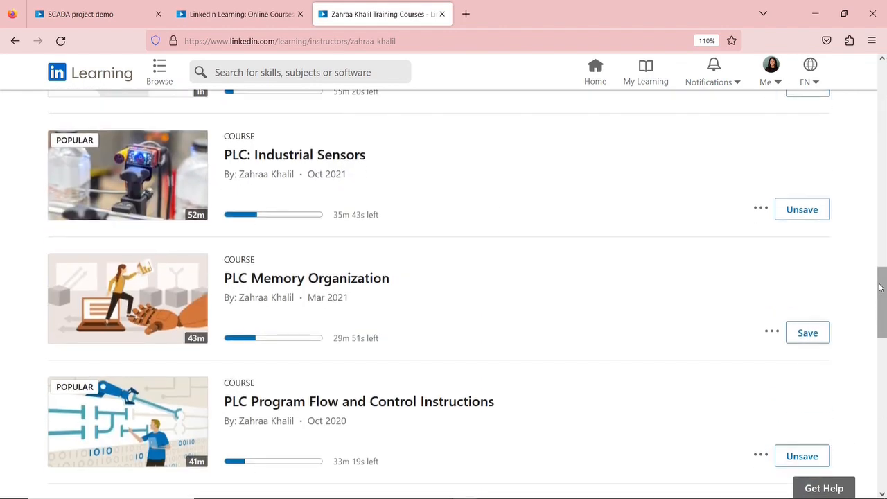
pyautogui.scroll(-3)
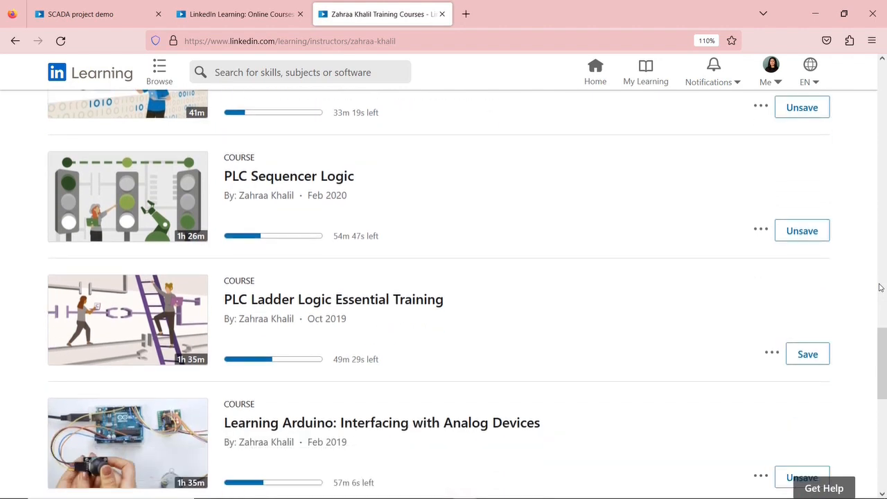